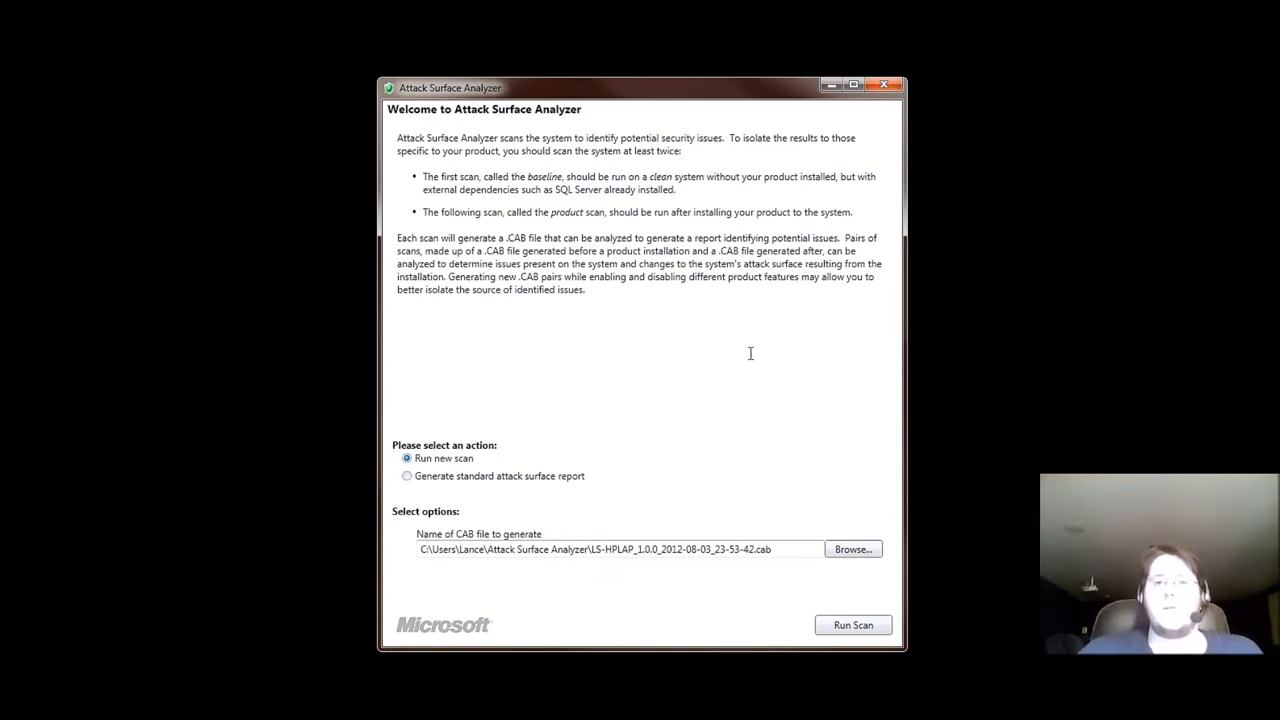
mouse_move(696, 320)
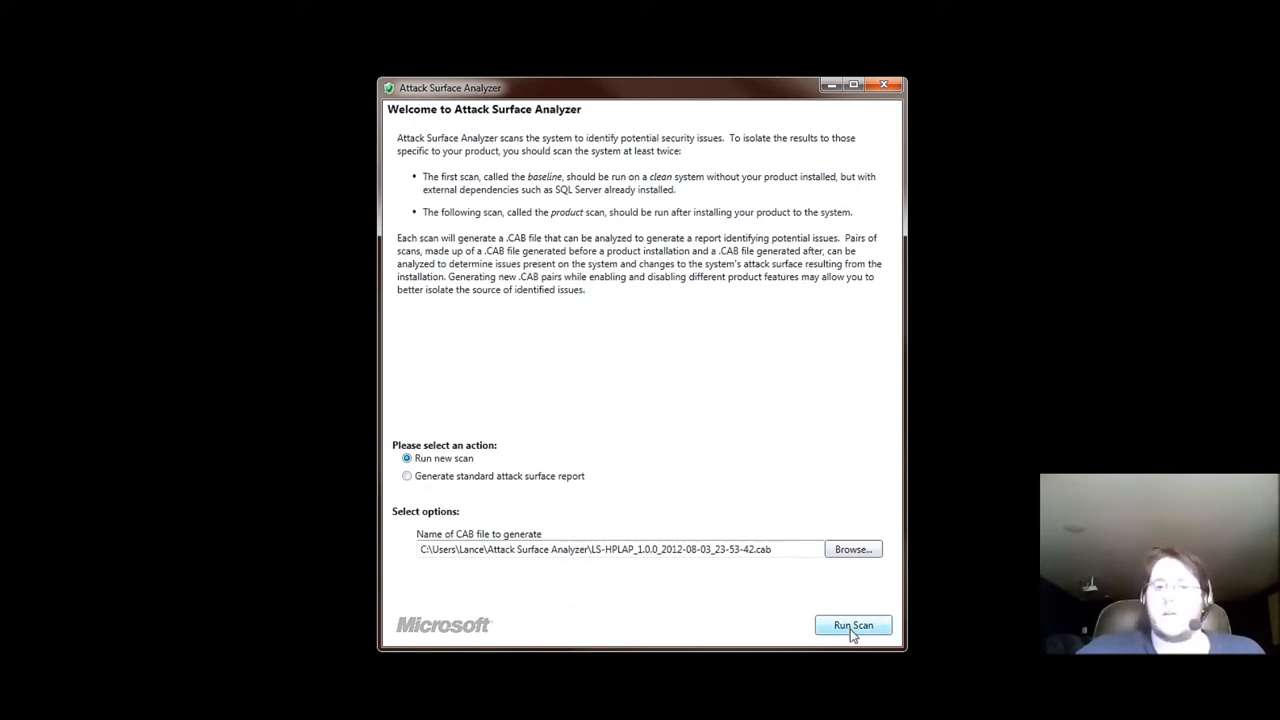
Run the new attack surface scan and follow the Collecting Data task list.
click(852, 624)
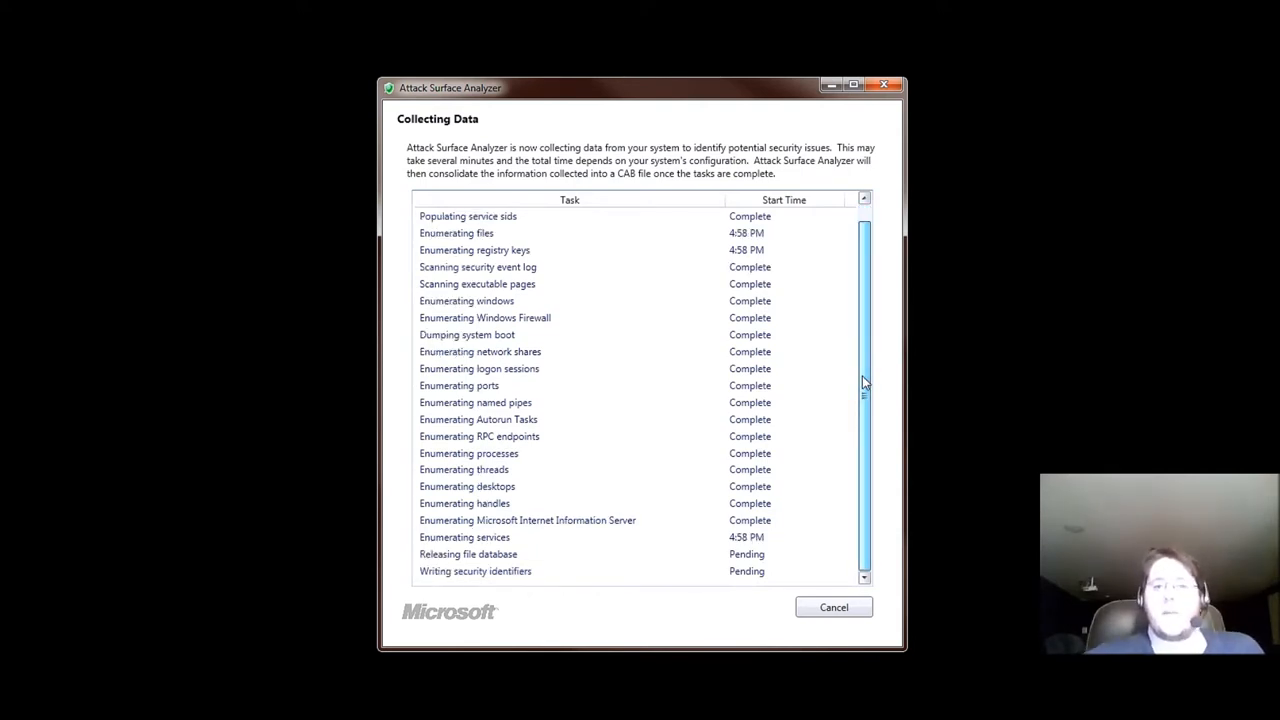
mouse_move(574, 280)
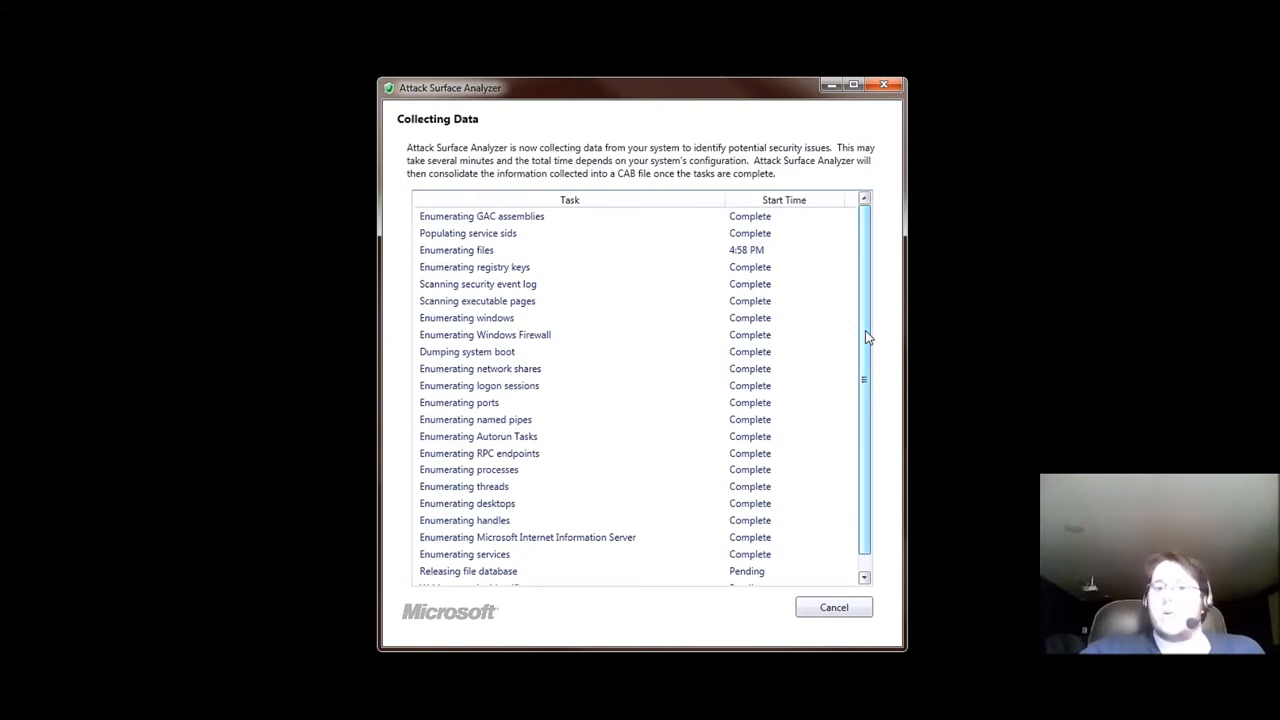
mouse_move(864, 358)
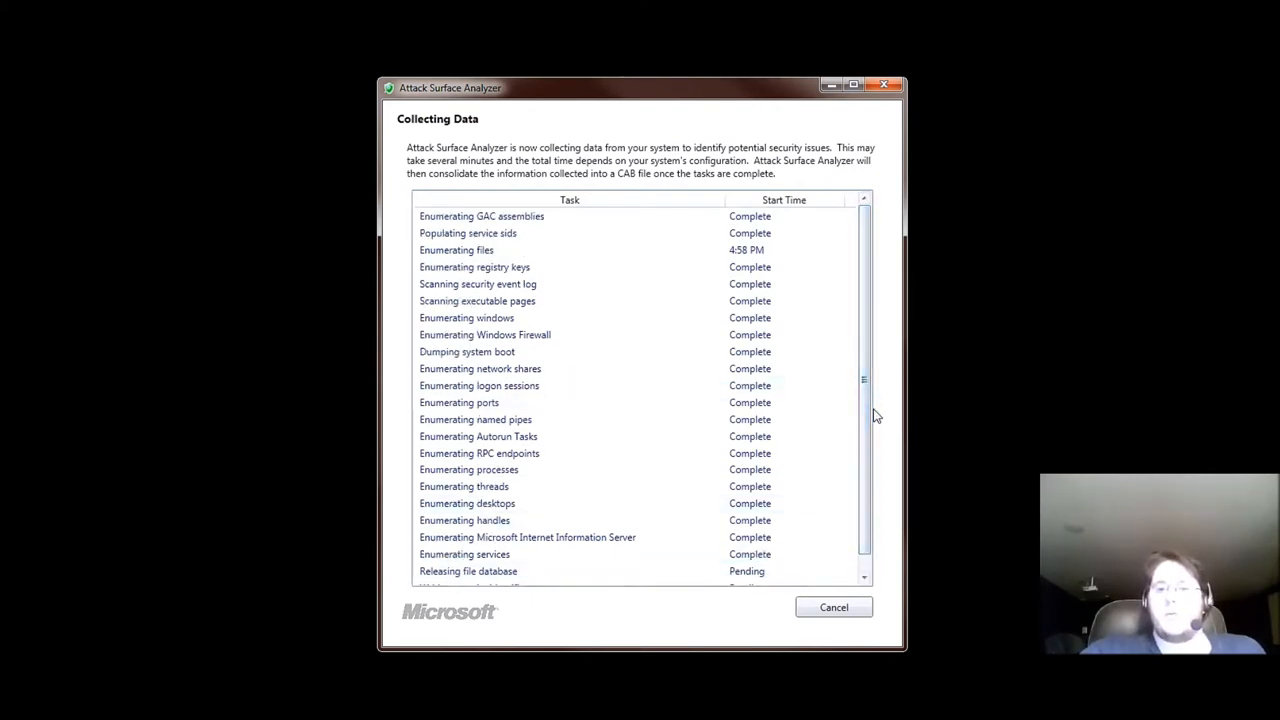
mouse_move(776, 272)
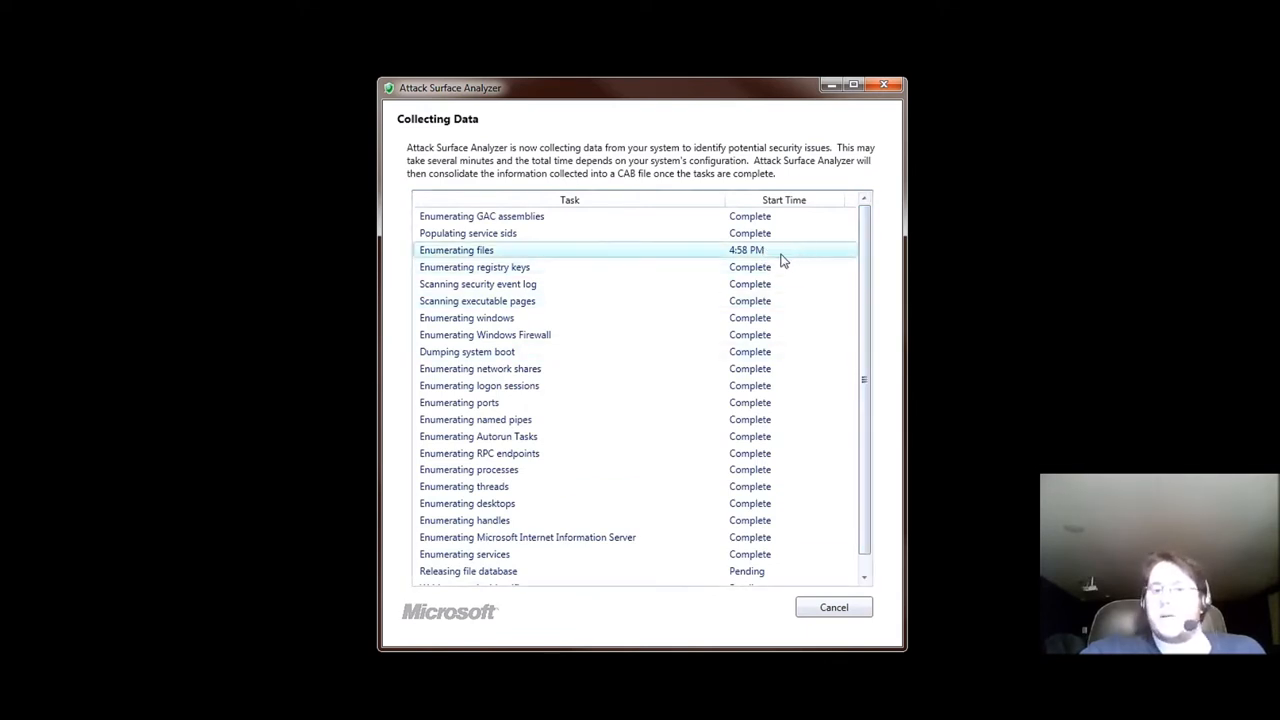
mouse_move(752, 256)
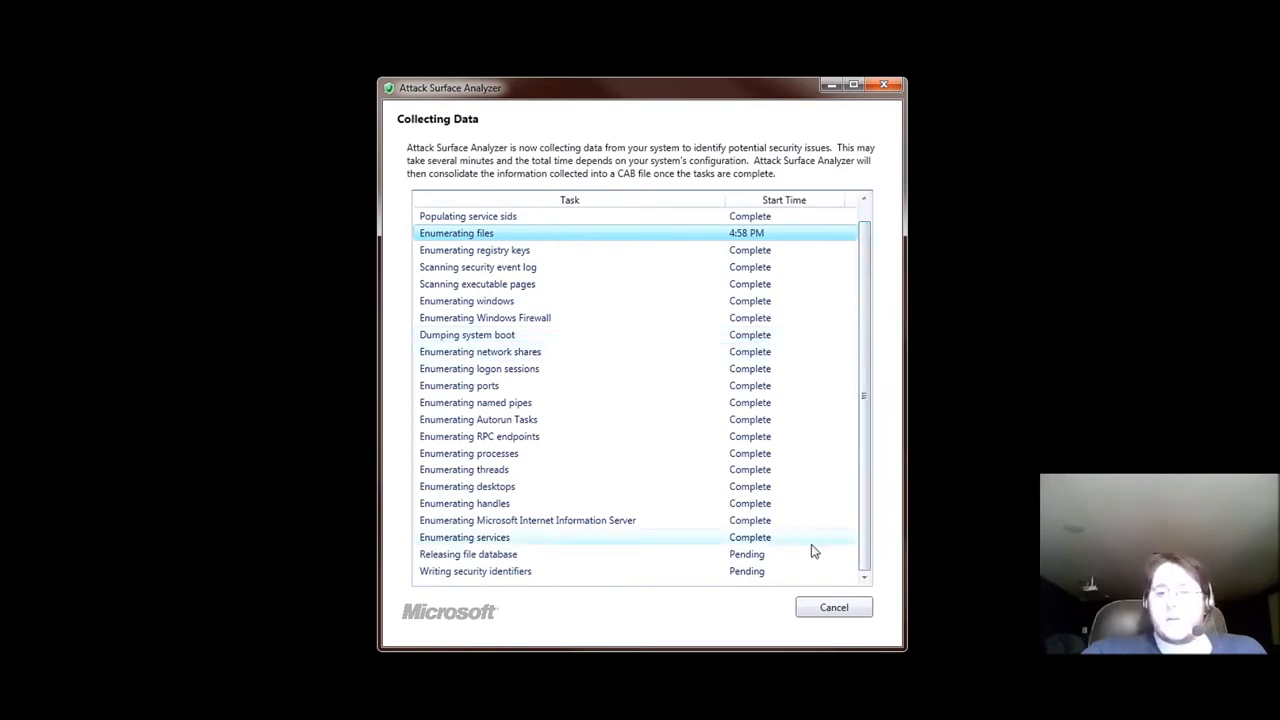
mouse_move(848, 542)
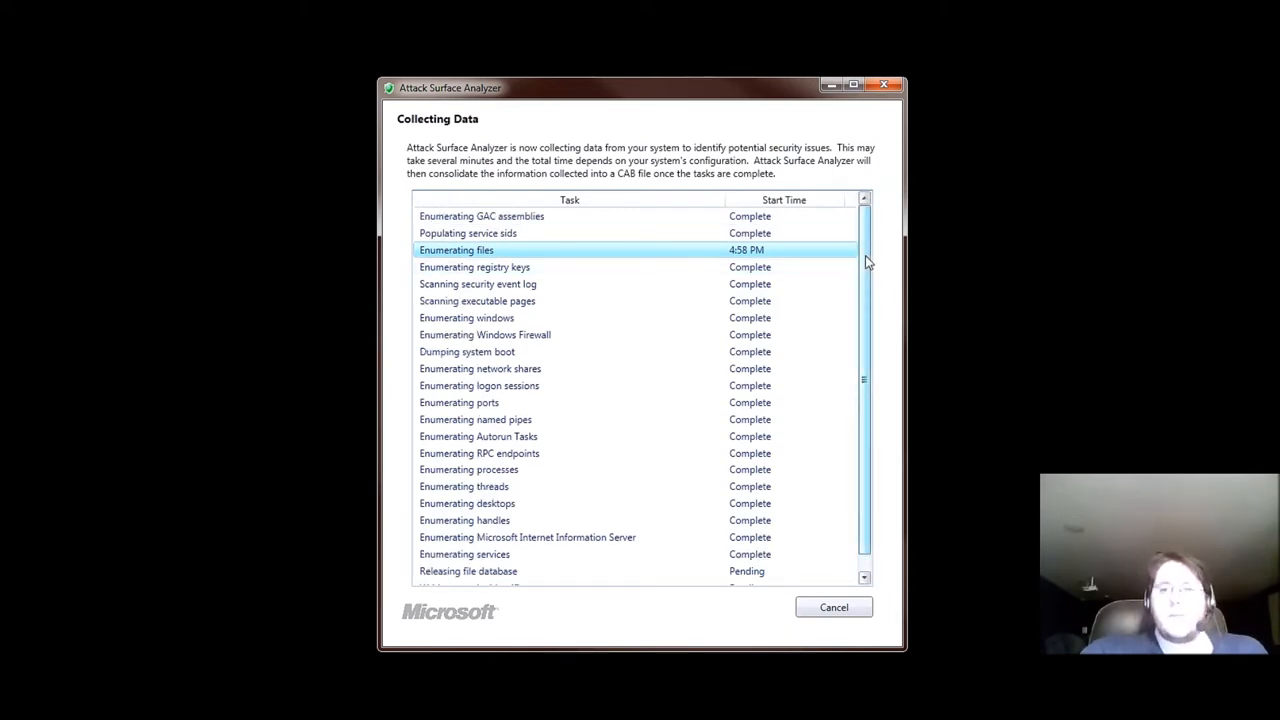
mouse_move(922, 398)
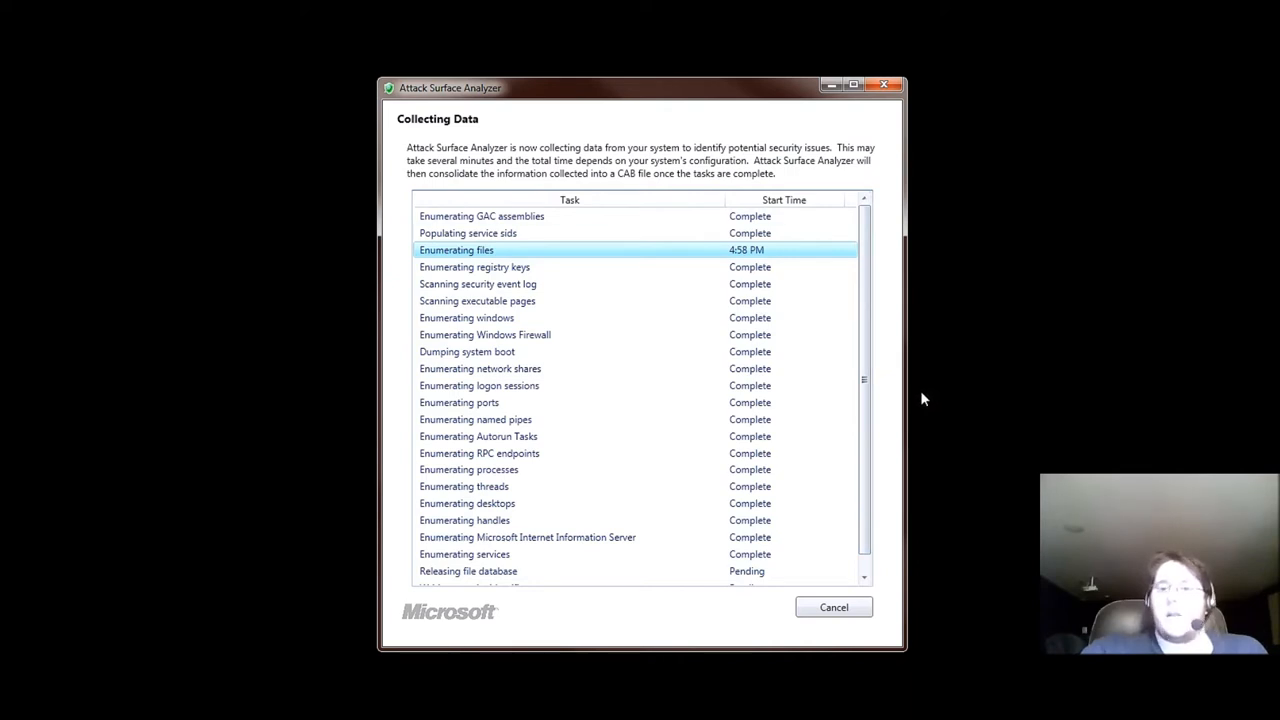
mouse_move(864, 350)
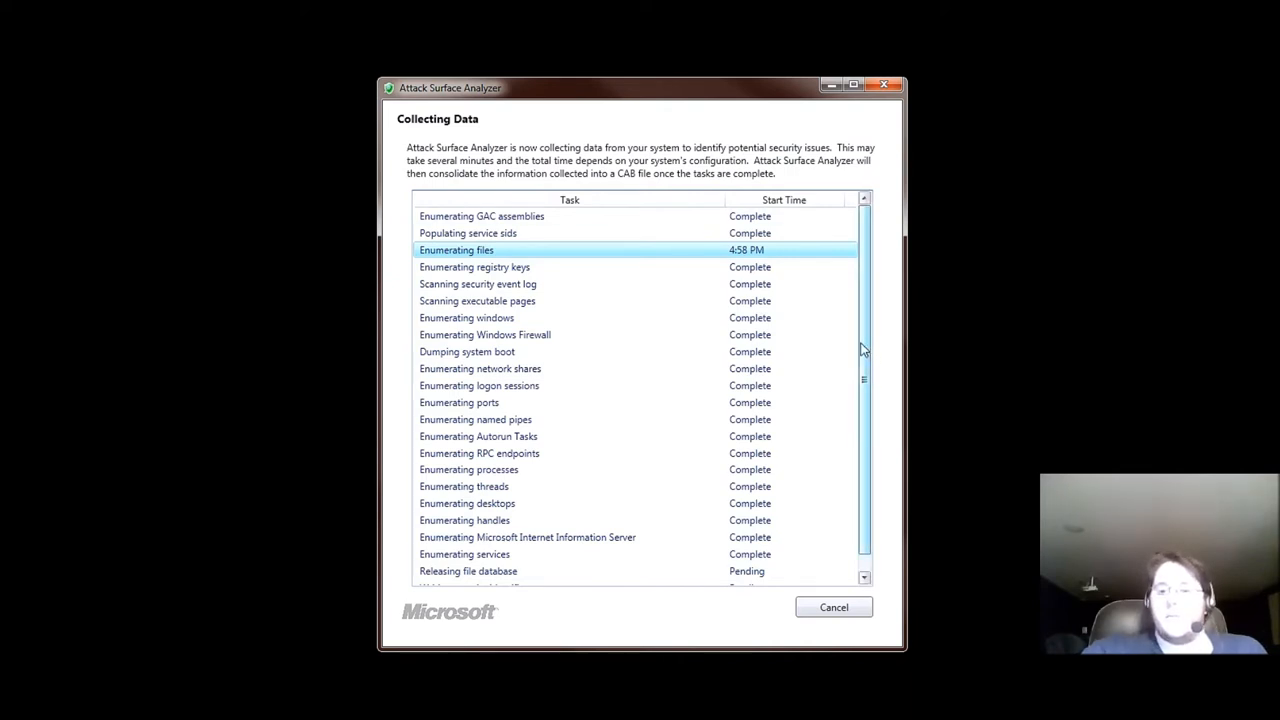
scroll(down, 3)
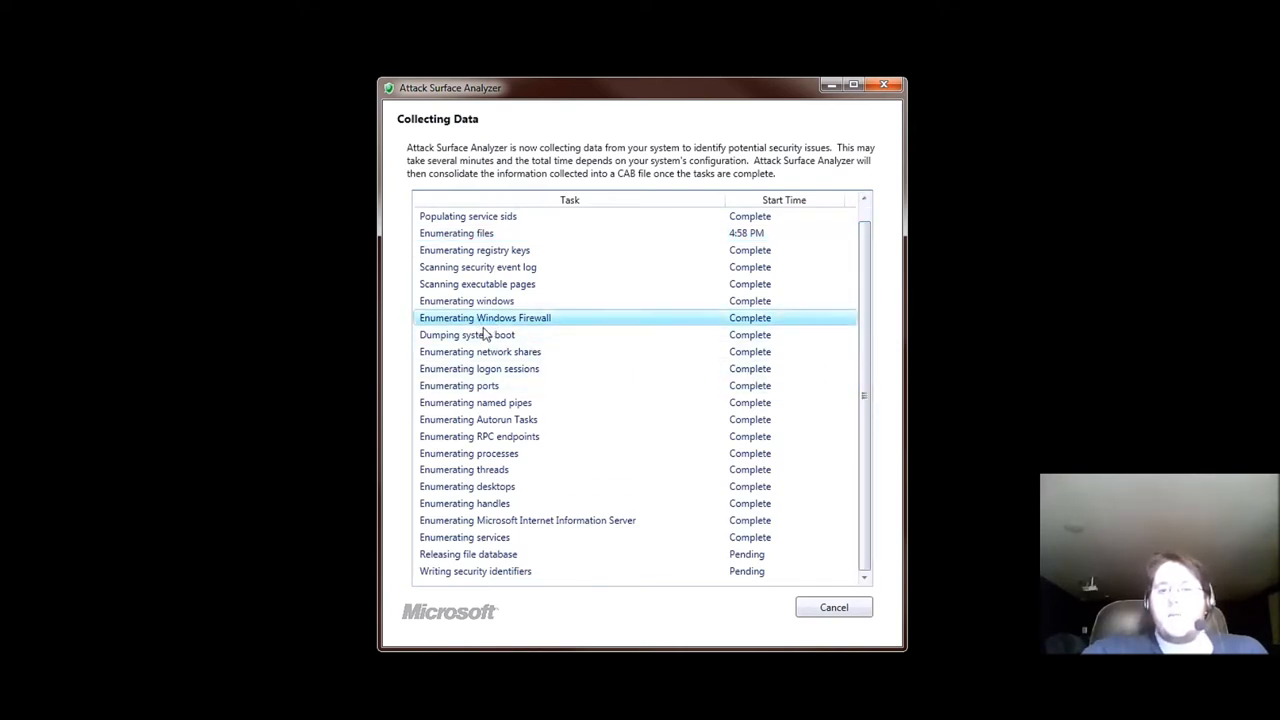
mouse_move(576, 312)
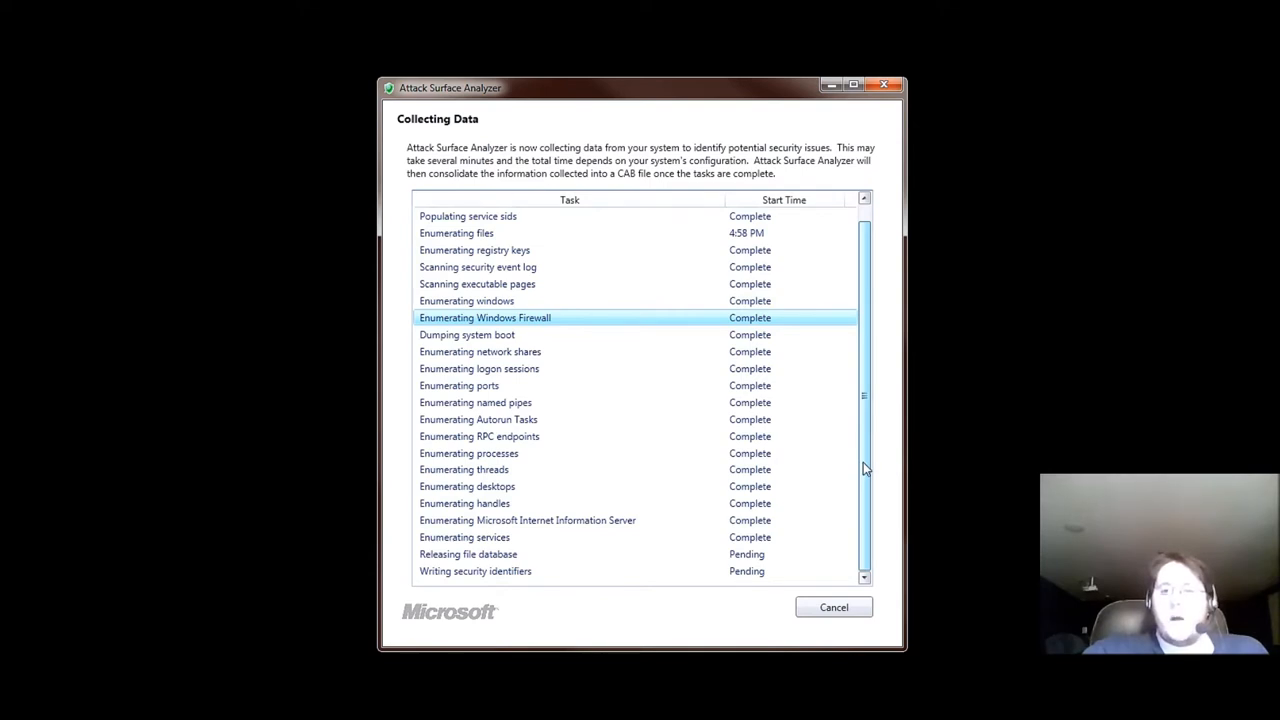
mouse_move(864, 480)
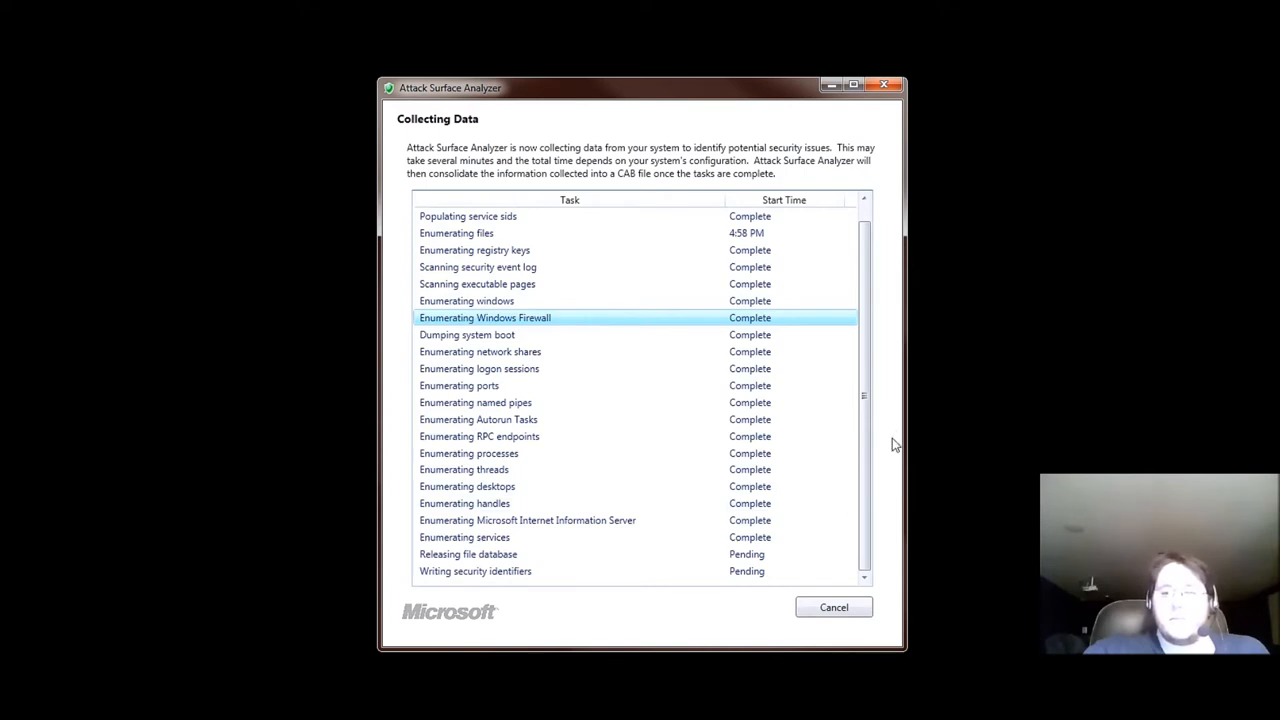
mouse_move(864, 432)
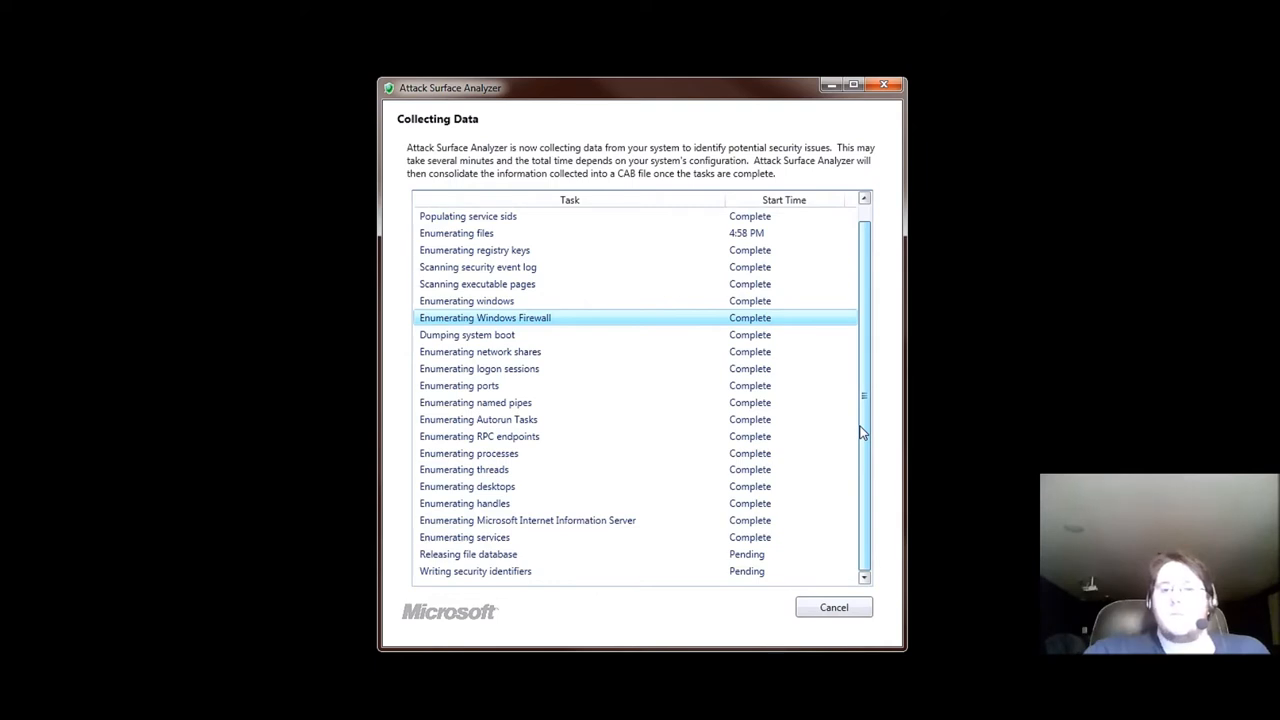
mouse_move(866, 436)
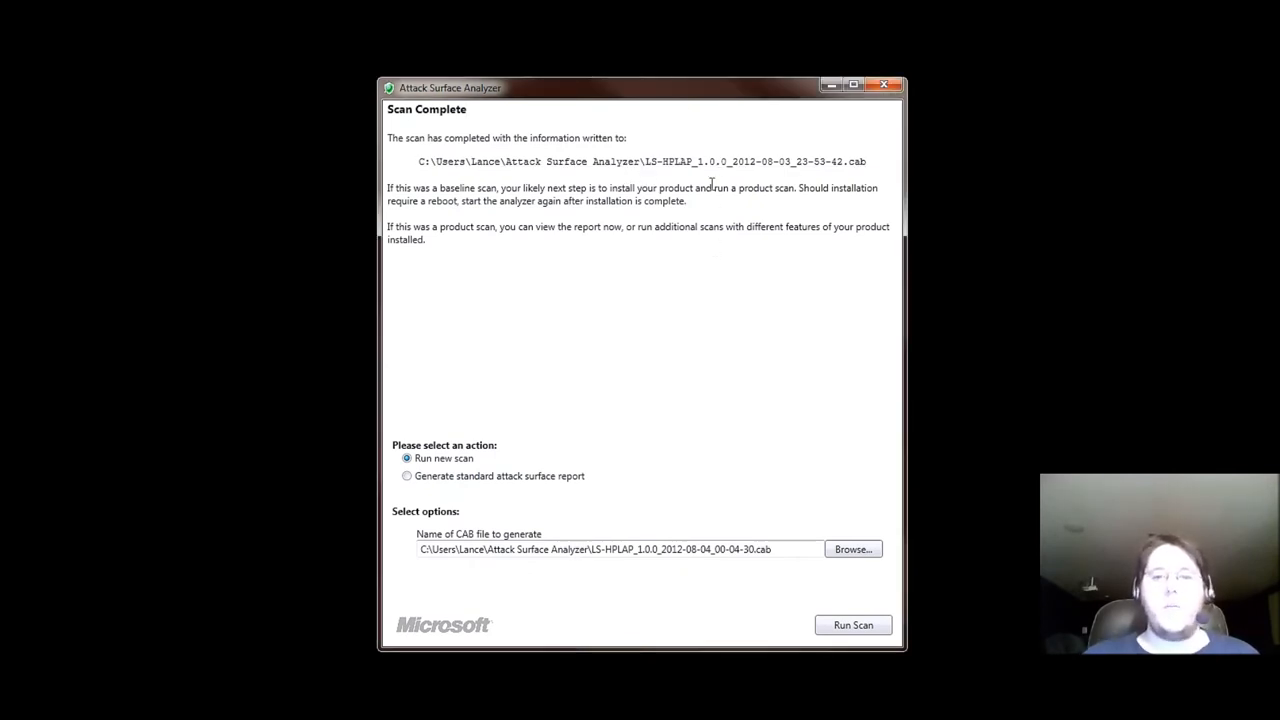
mouse_move(696, 168)
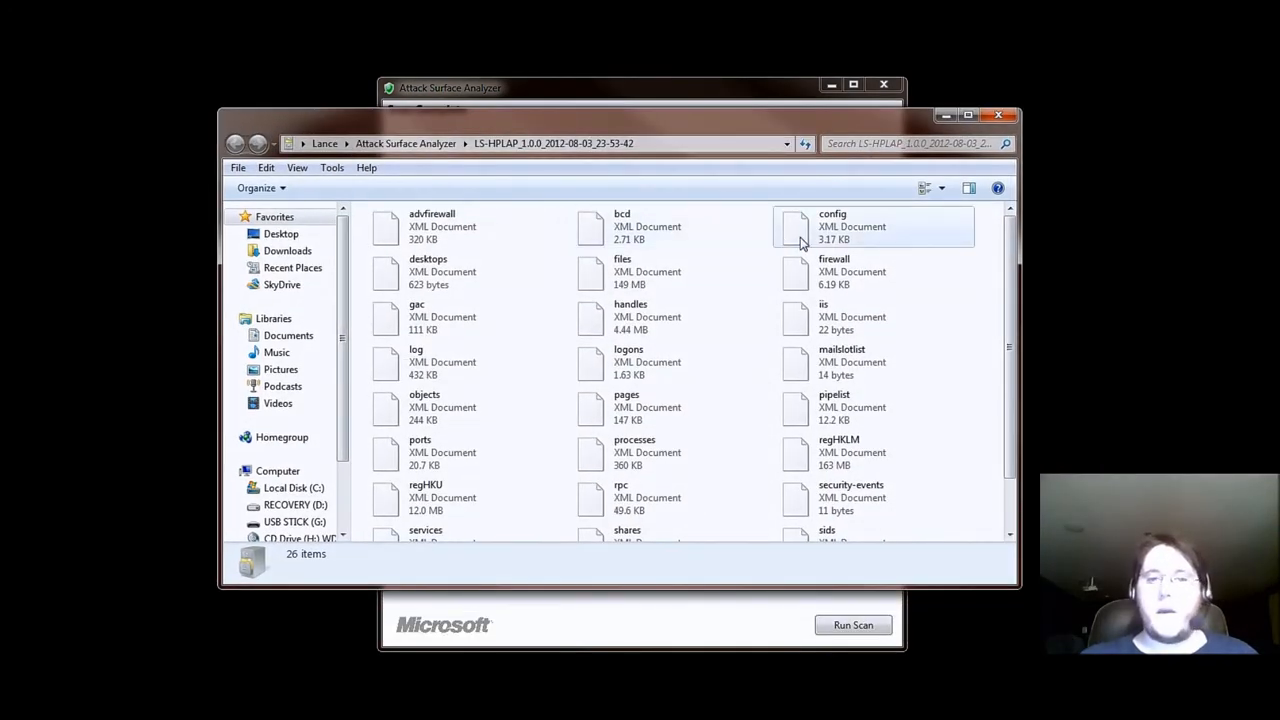
Inspect the firewall XML document's actions without choosing one, then move down to the later result documents.
click(870, 272)
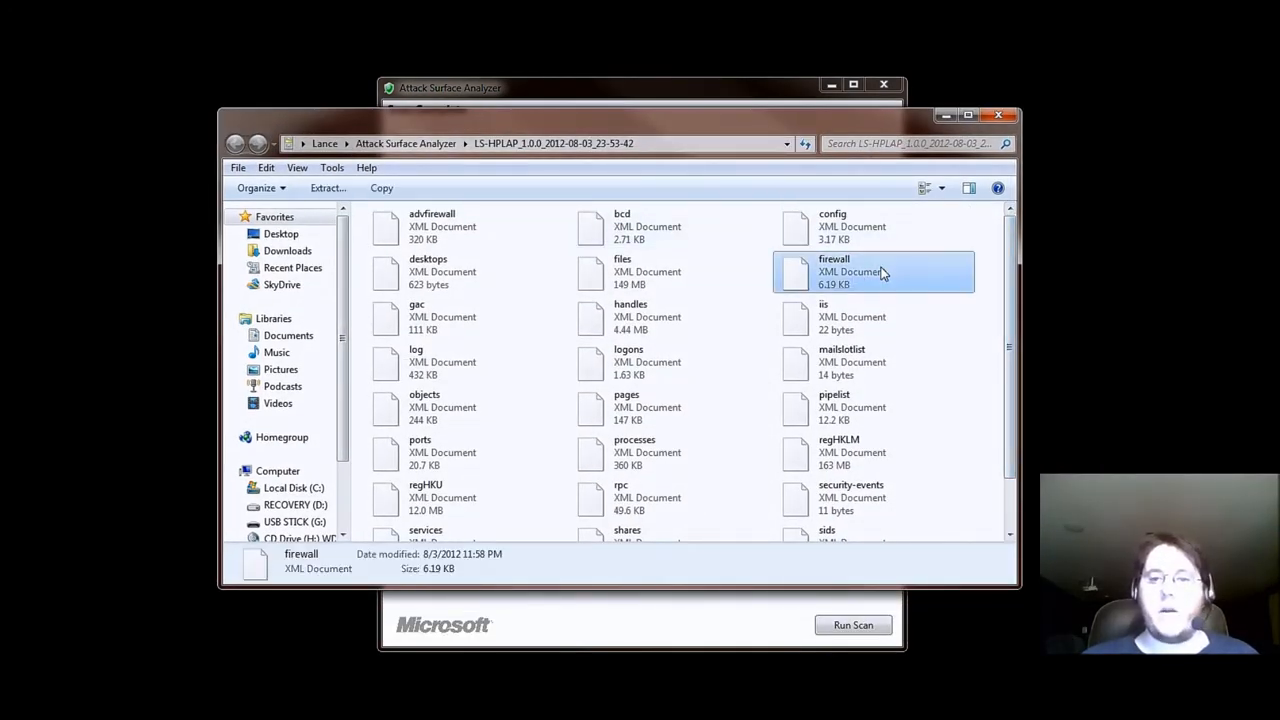
right_click(882, 272)
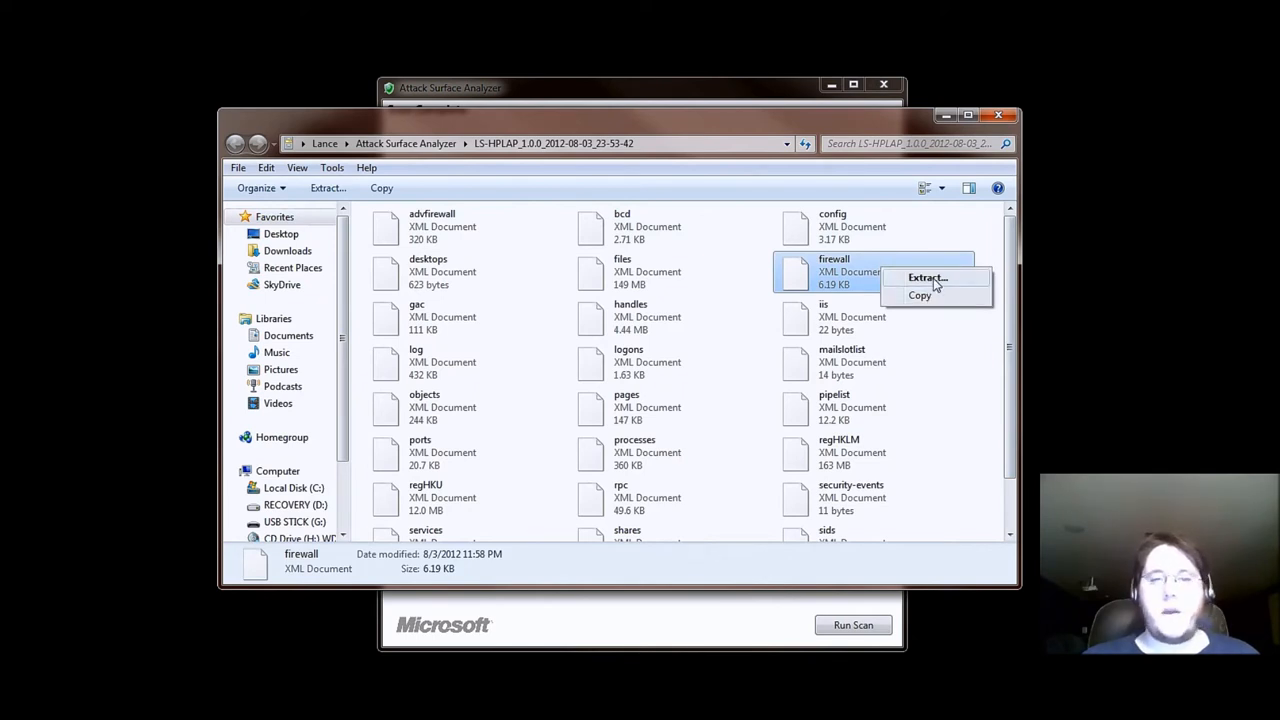
mouse_move(968, 284)
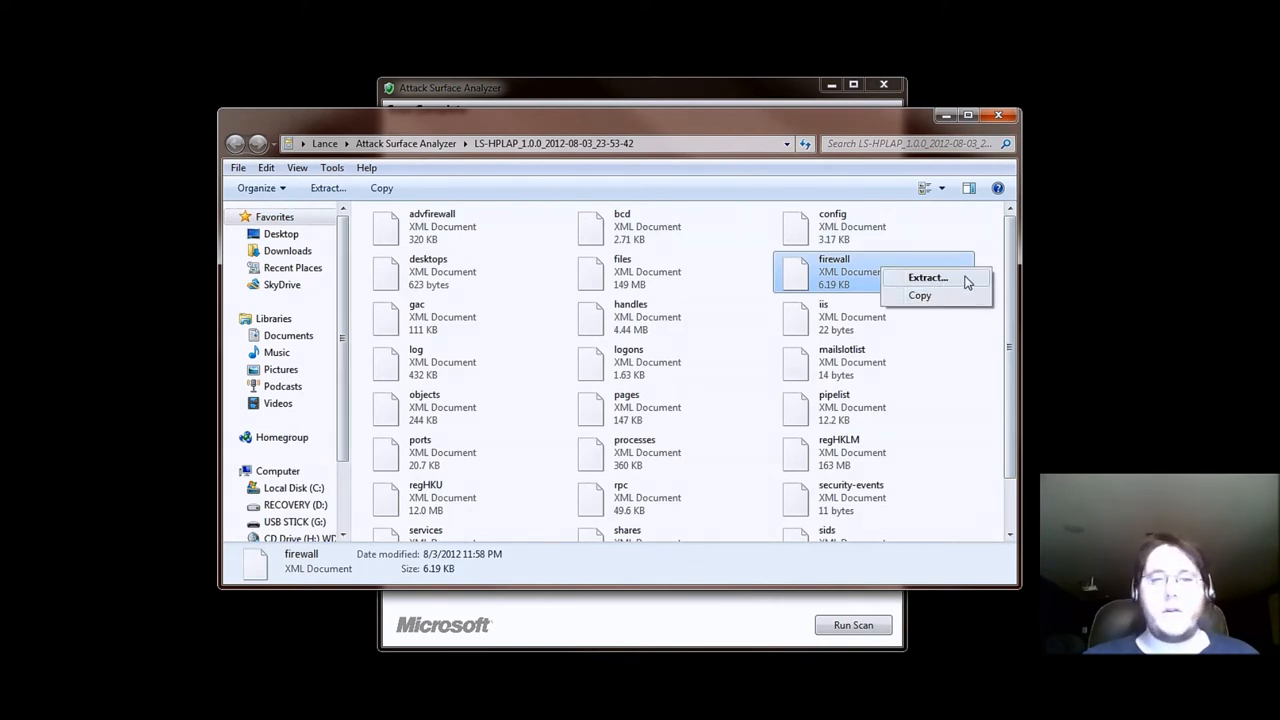
click(980, 404)
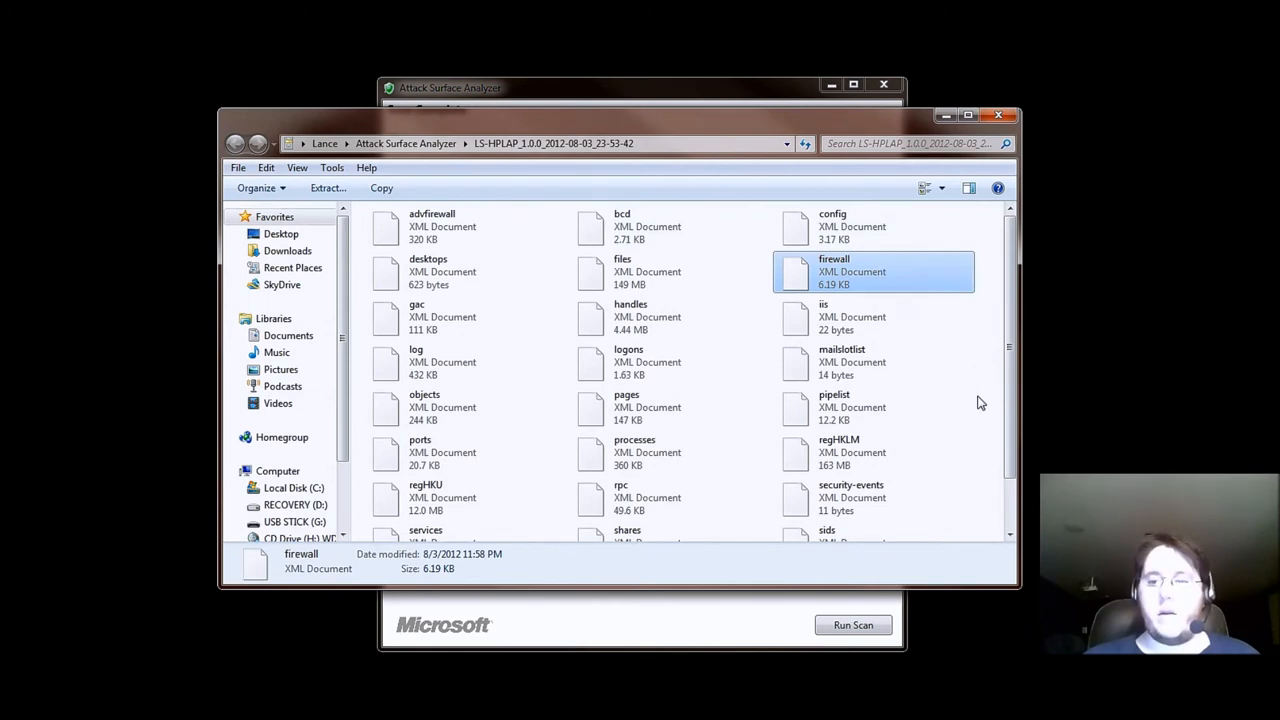
scroll(down, 3)
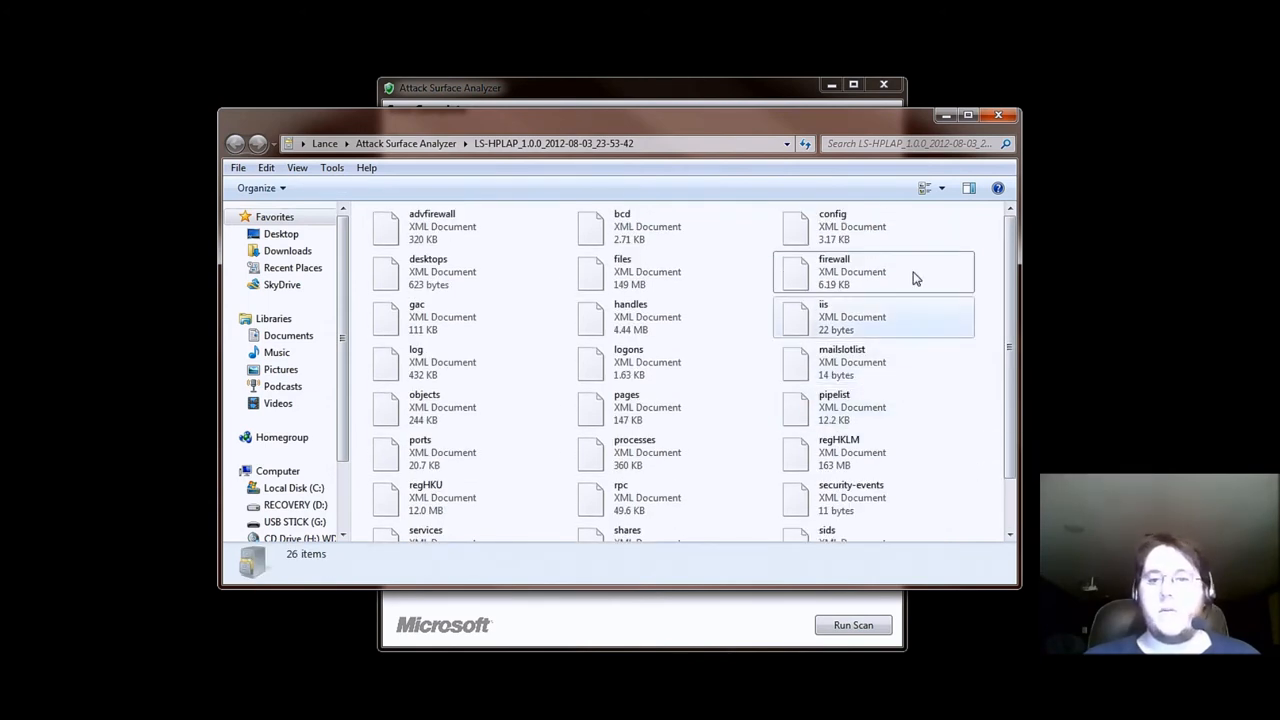
scroll(down, 3)
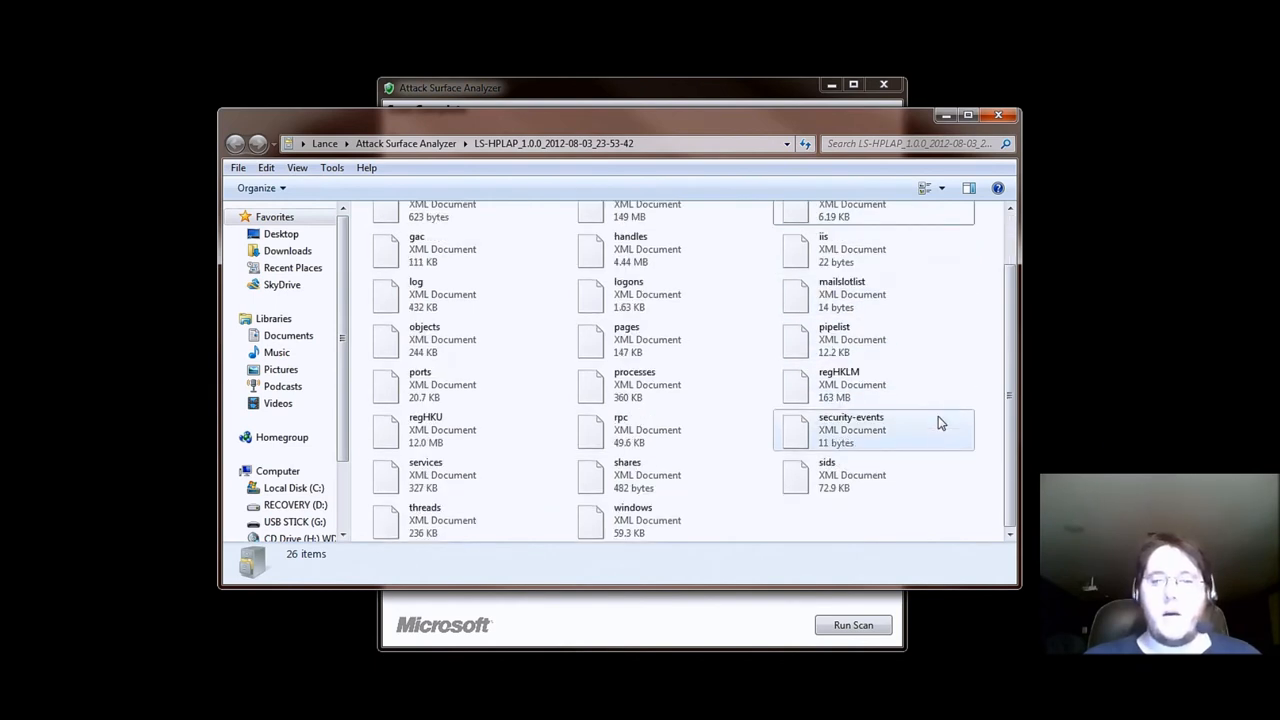
mouse_move(936, 422)
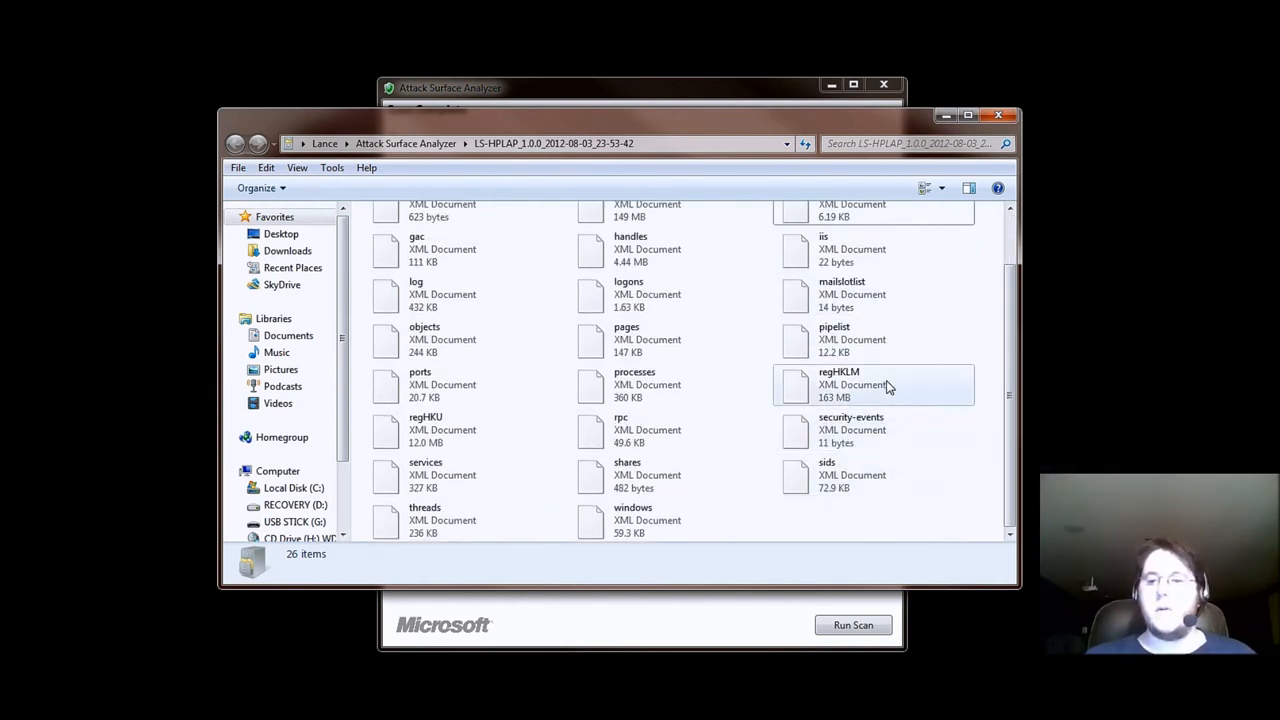
mouse_move(936, 420)
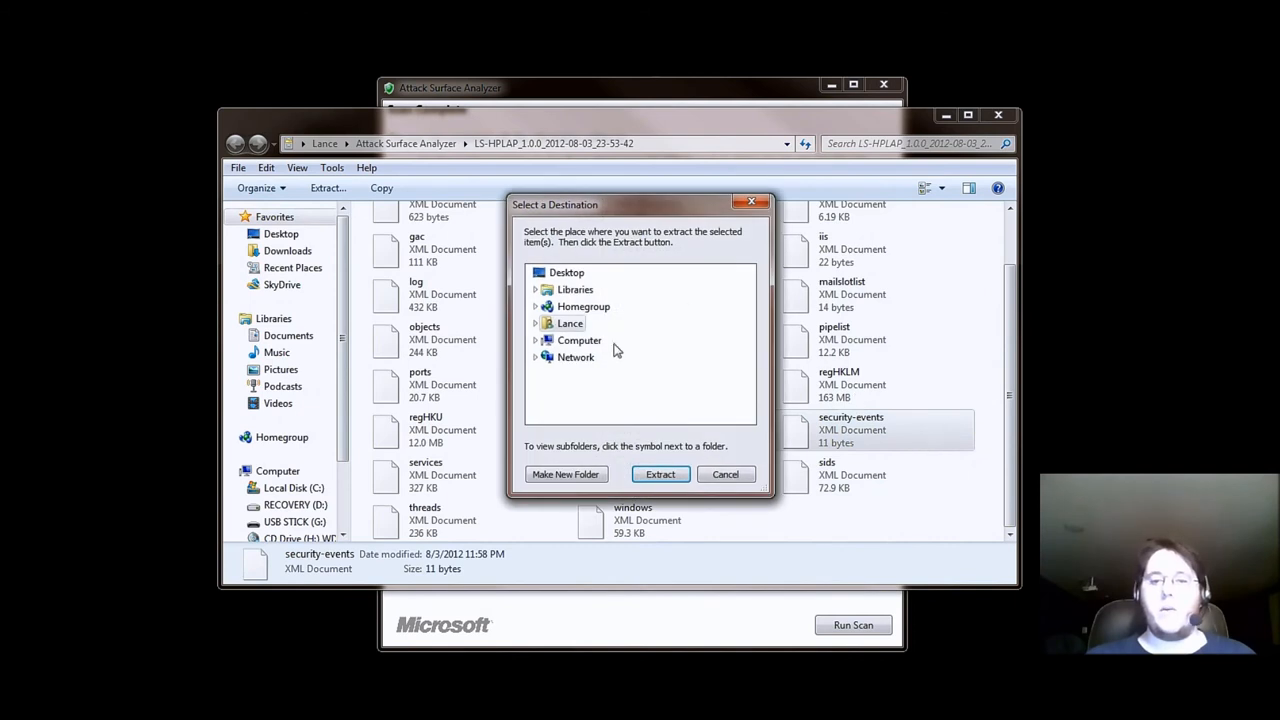
Extract security-events to the Desktop and open the extracted file from there.
click(566, 272)
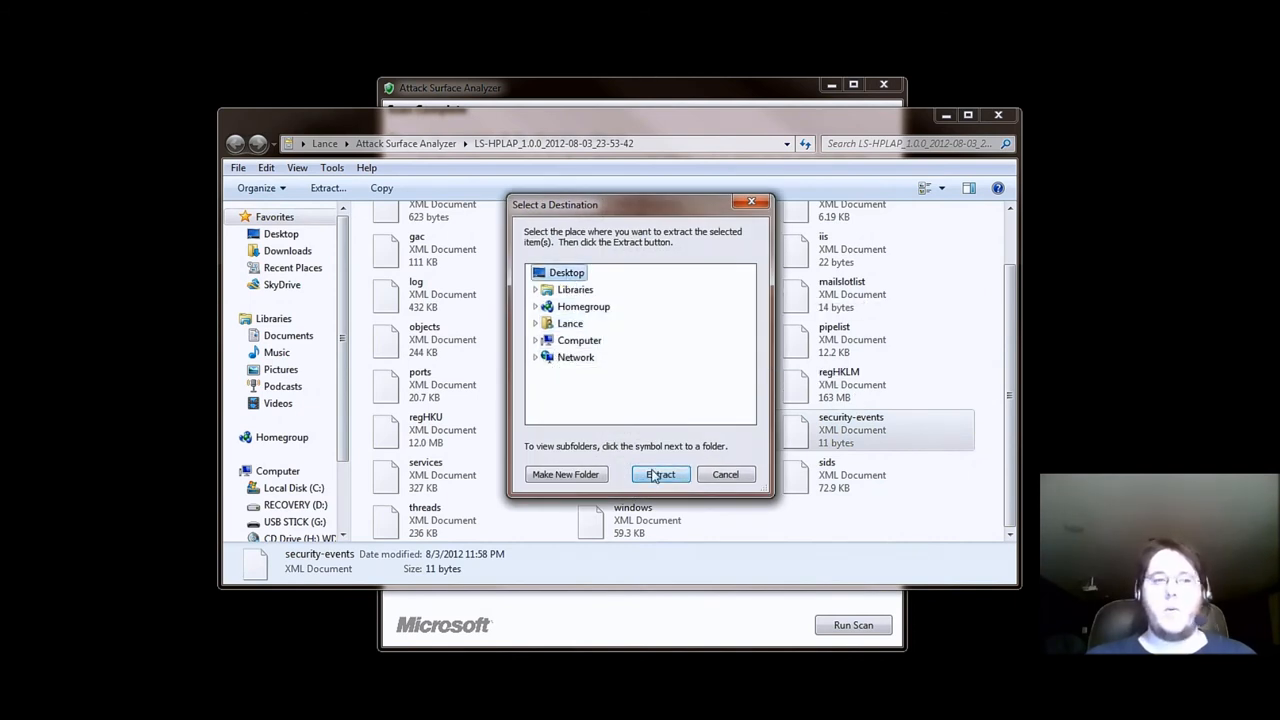
click(660, 474)
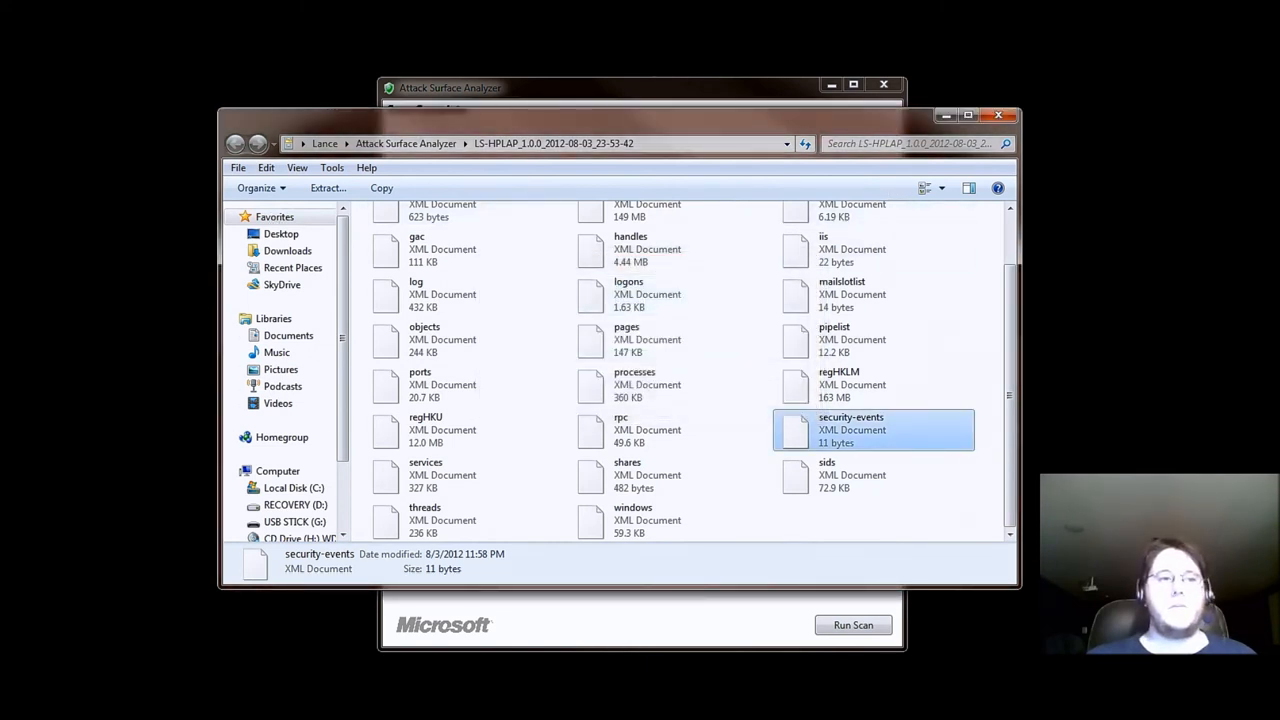
drag(870, 430, 88, 190)
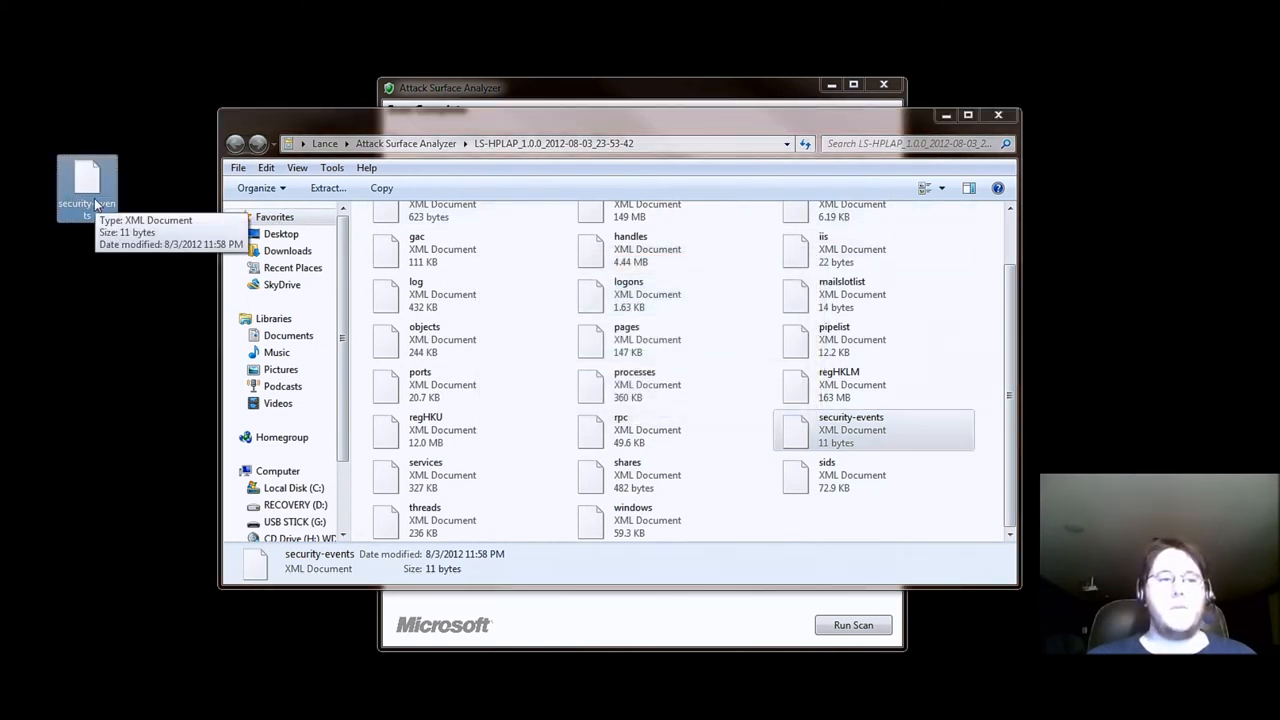
right_click(80, 184)
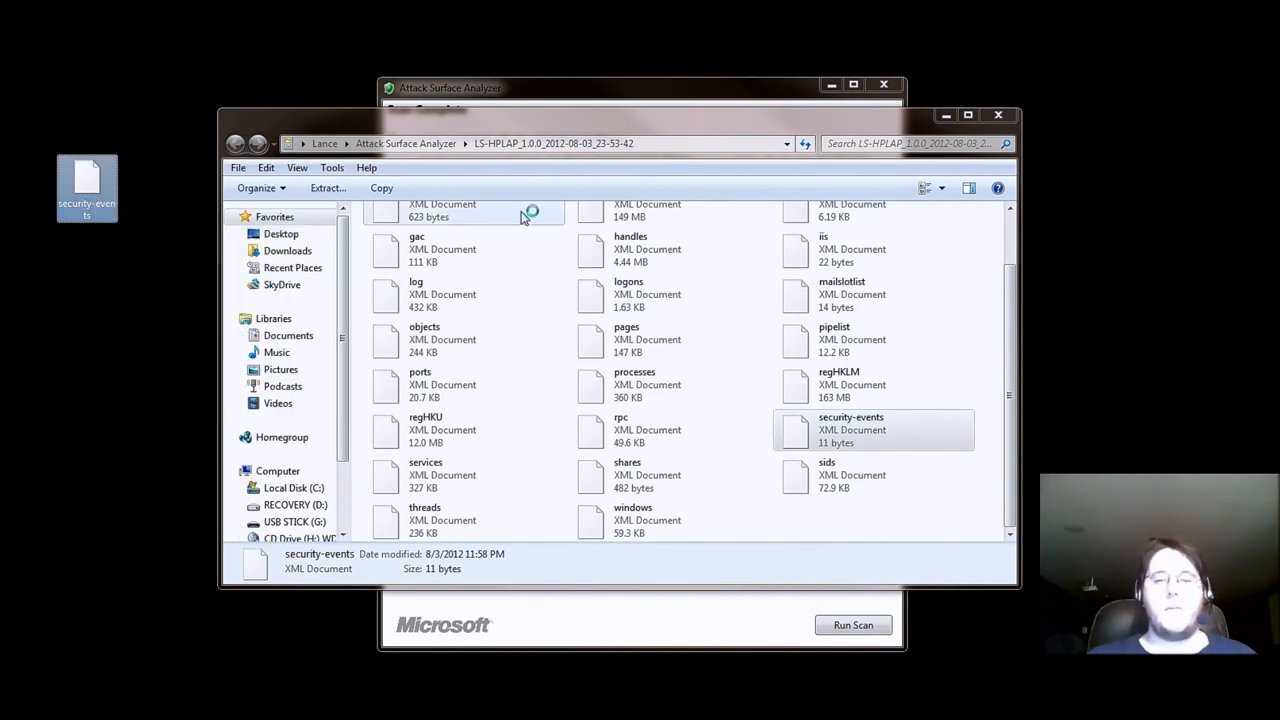
double_click(876, 430)
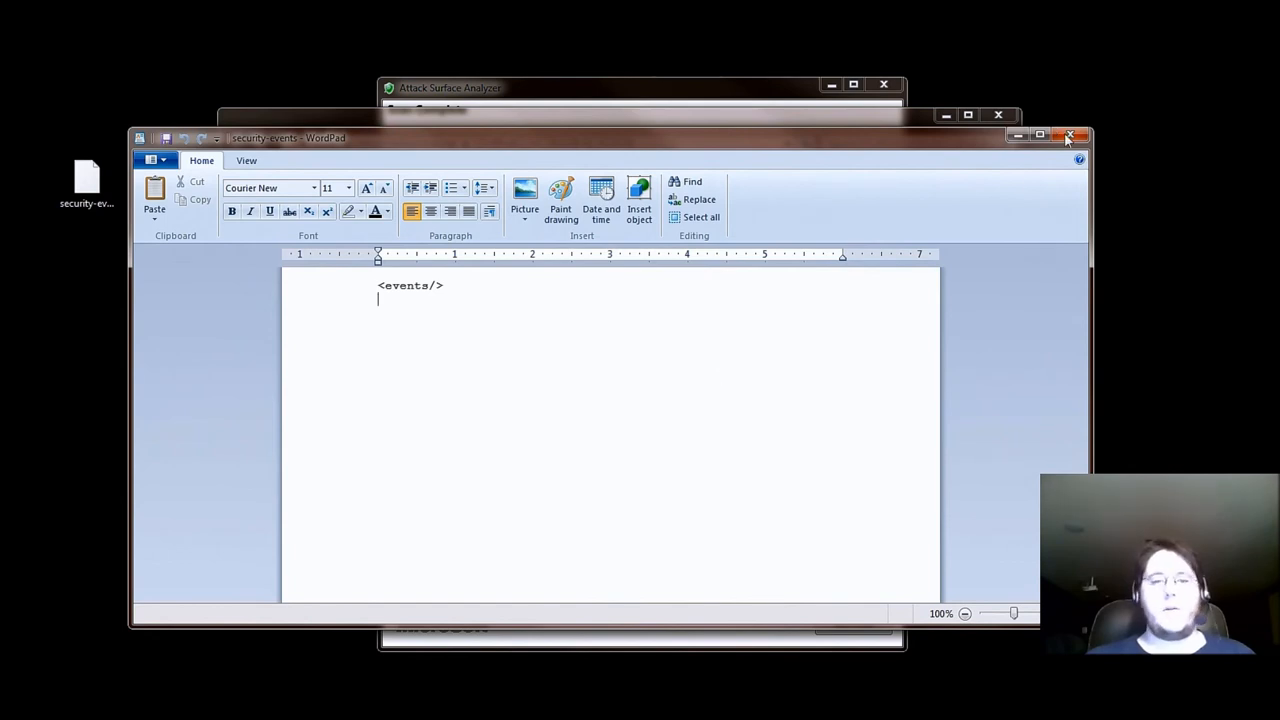
Close the empty security-events file in WordPad, returning to the CAB's documents.
click(1070, 138)
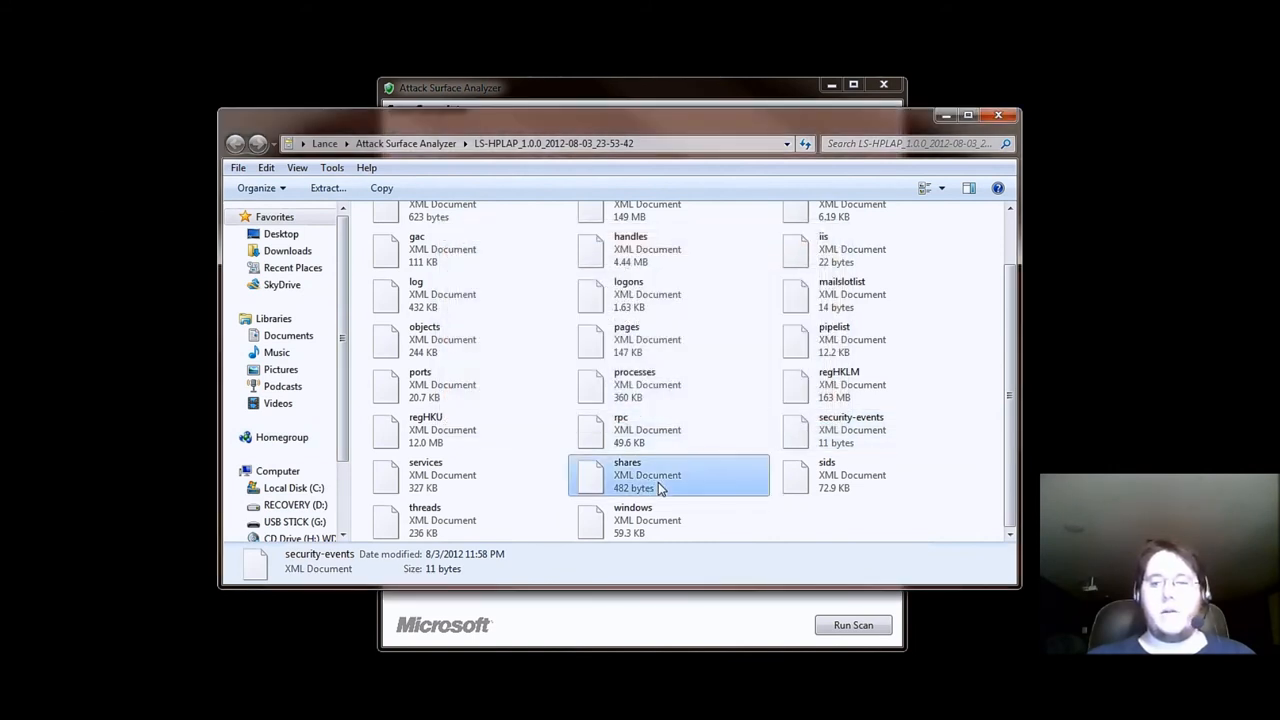
Extract the shares XML document from the CAB to the Desktop.
click(328, 188)
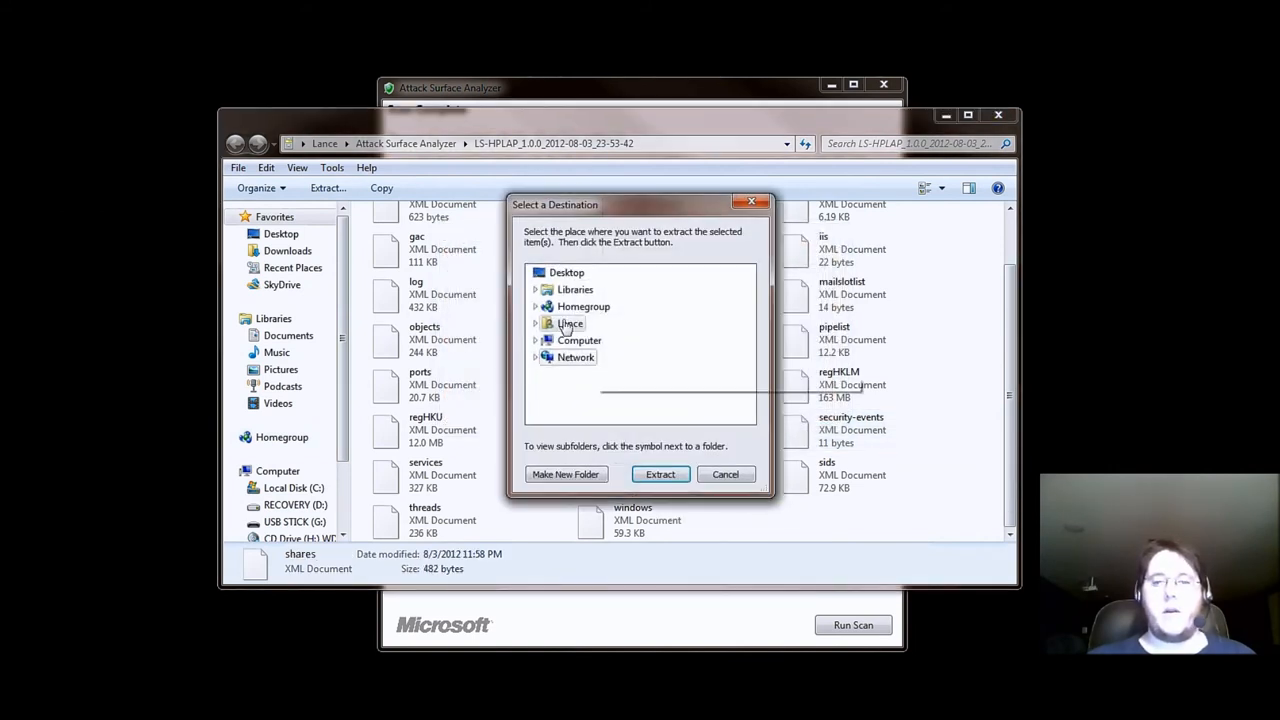
click(726, 474)
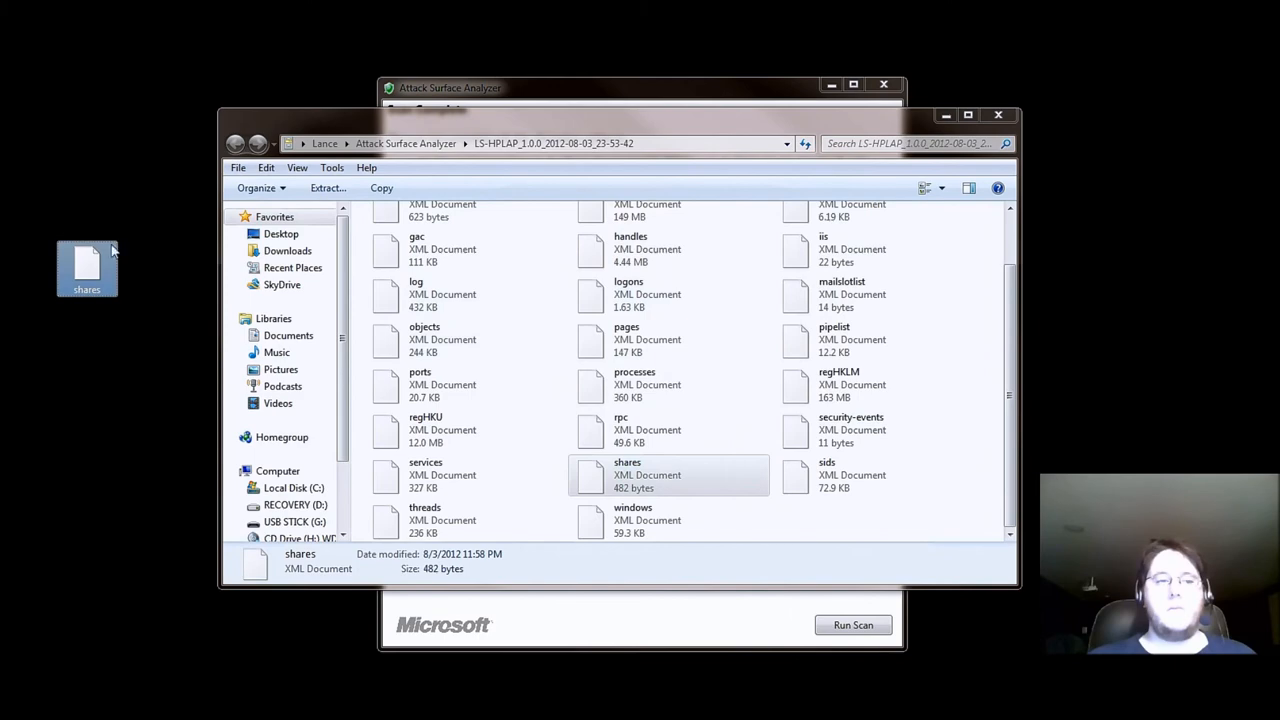
Open the extracted shares file in WordPad to read its ADMIN$, C$, D$, I$ and IPC$ entries.
double_click(628, 474)
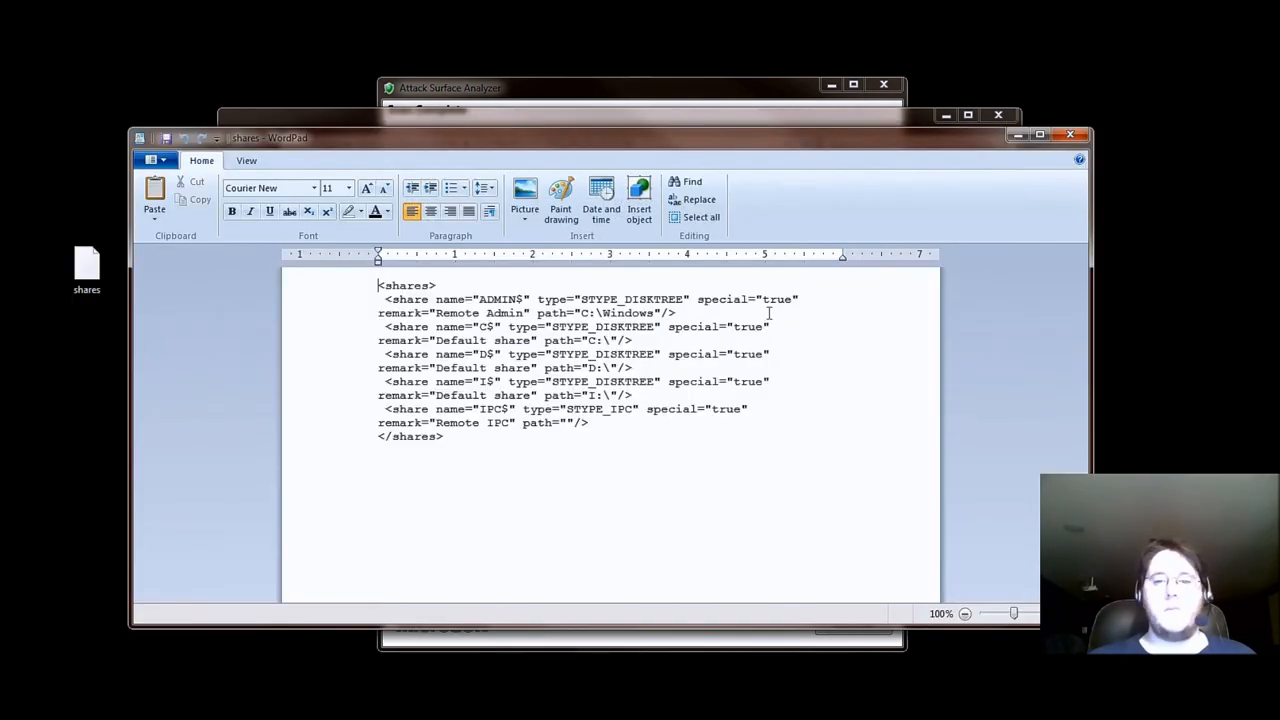
click(792, 326)
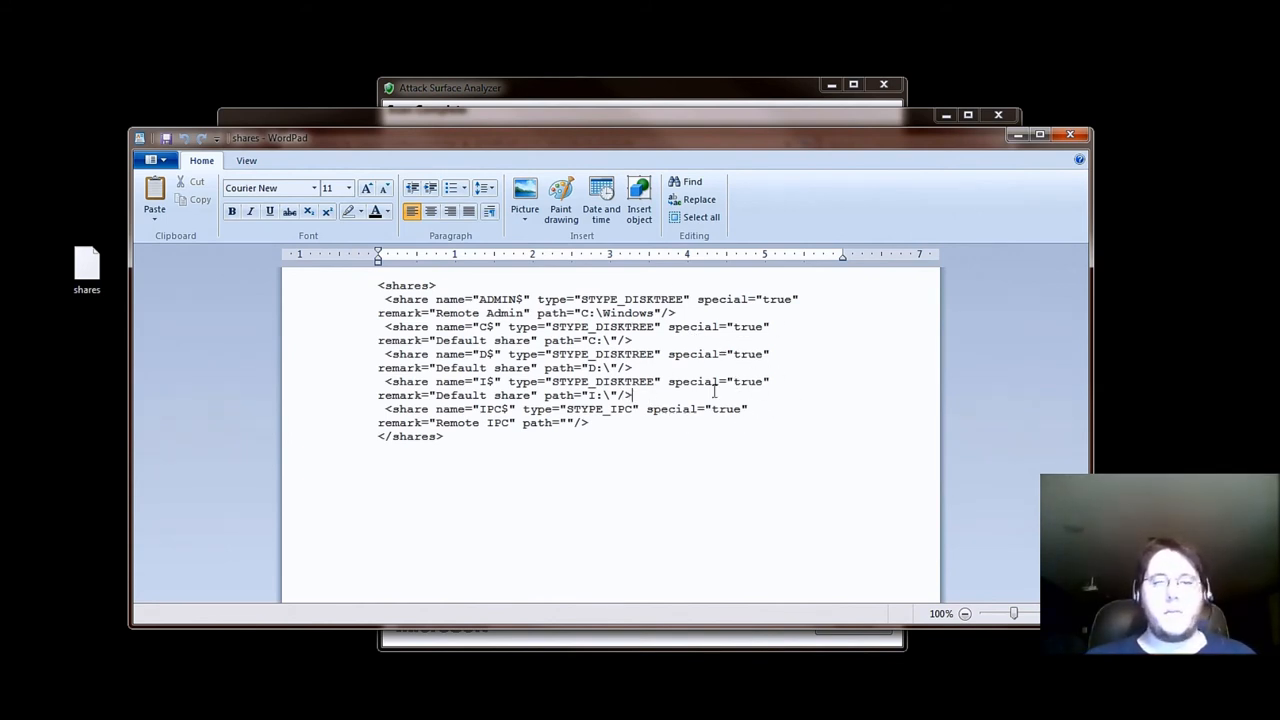
mouse_move(1032, 292)
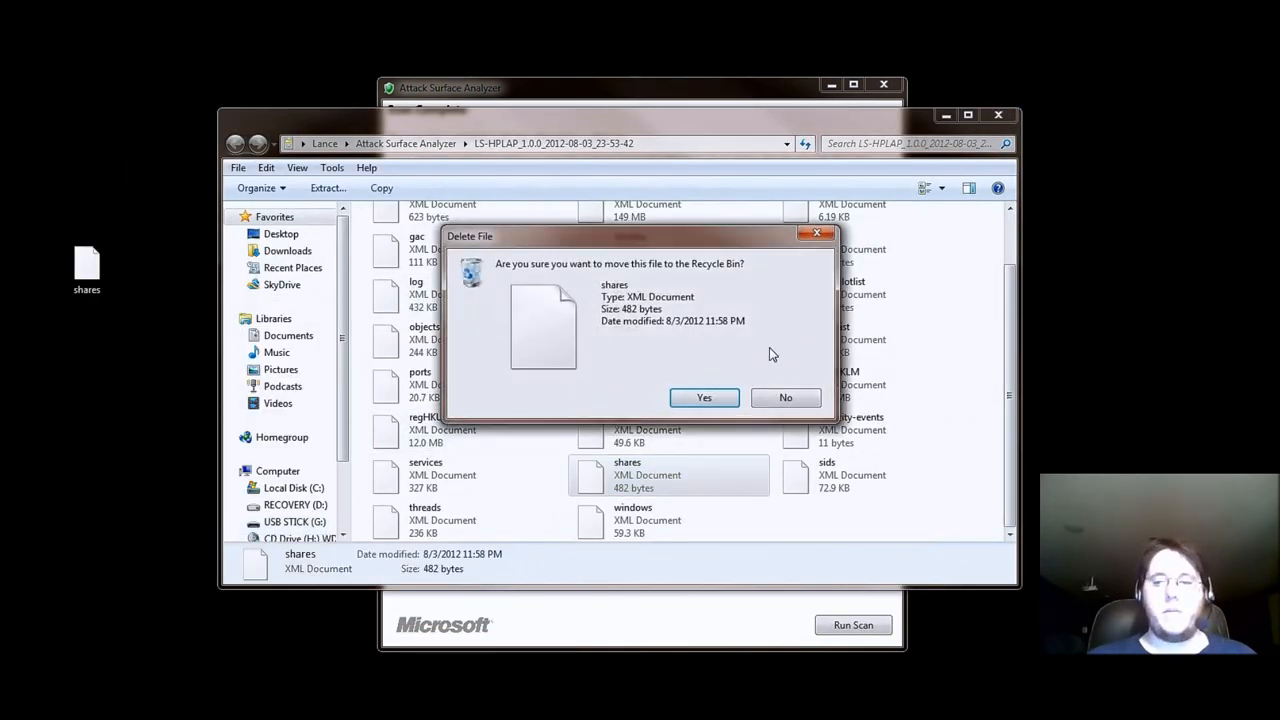
Confirm recycling the desktop shares file, then extract the ports XML document to the Desktop.
click(784, 396)
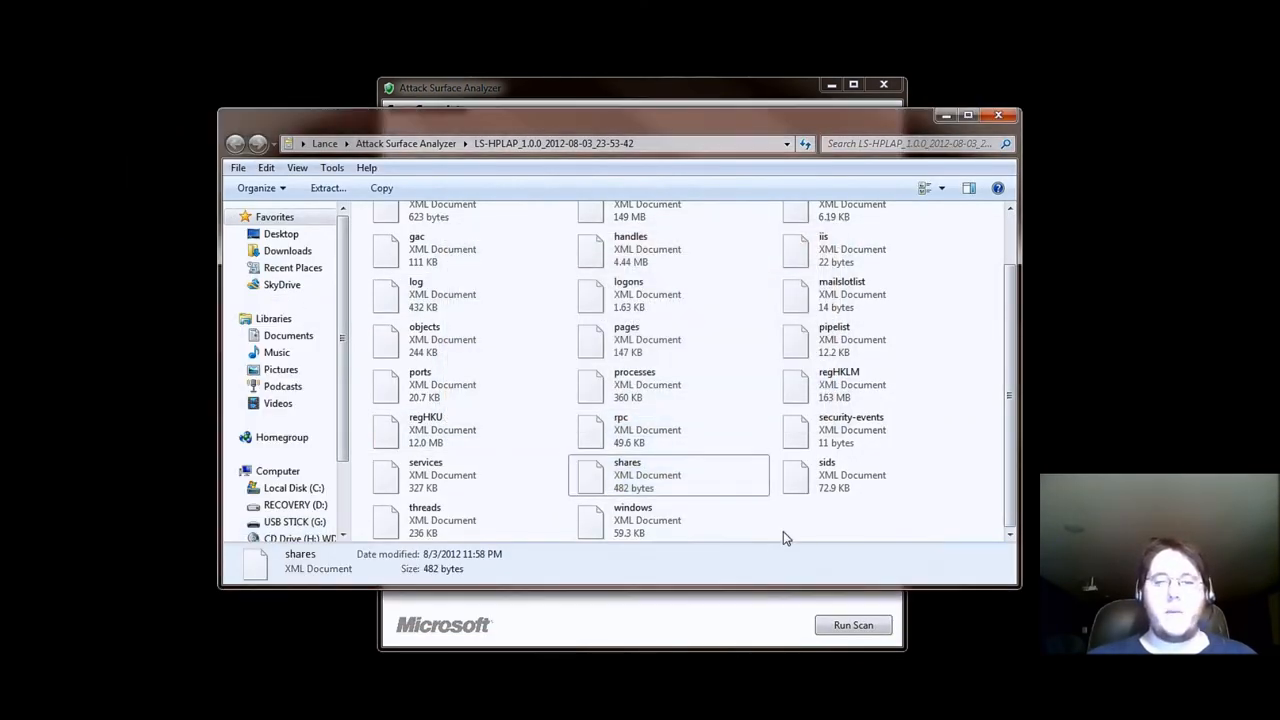
right_click(420, 384)
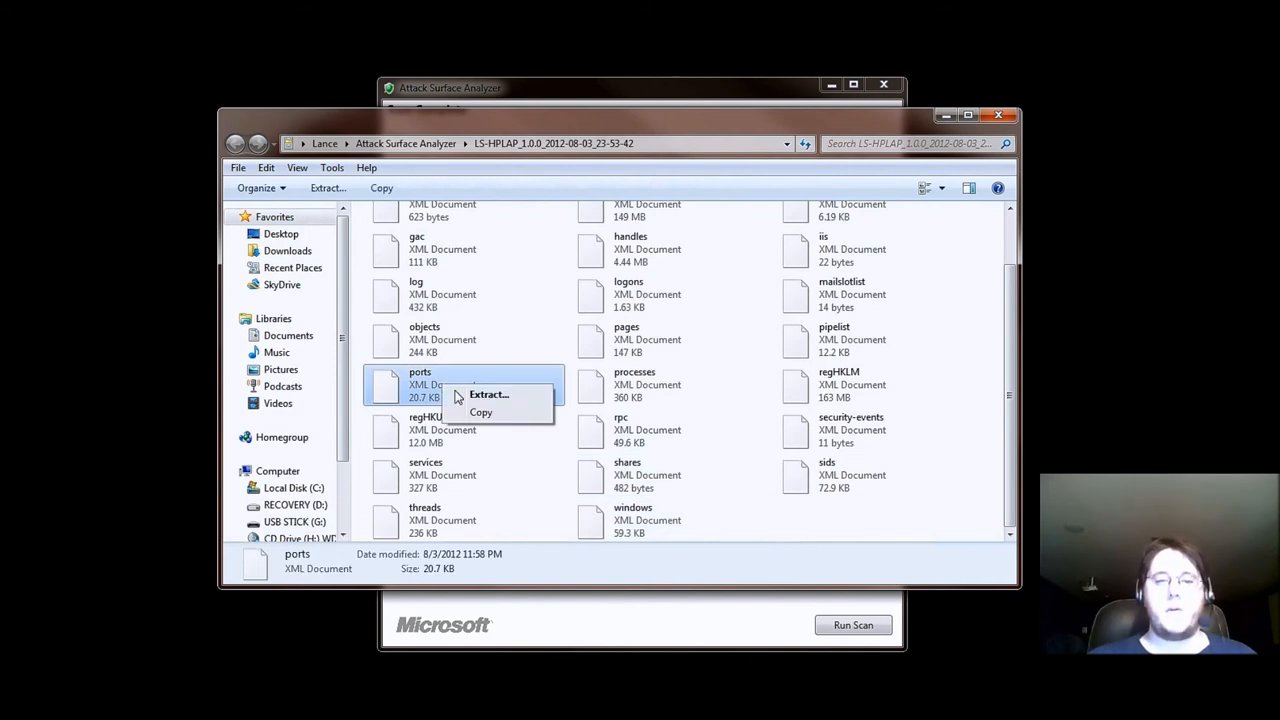
click(488, 394)
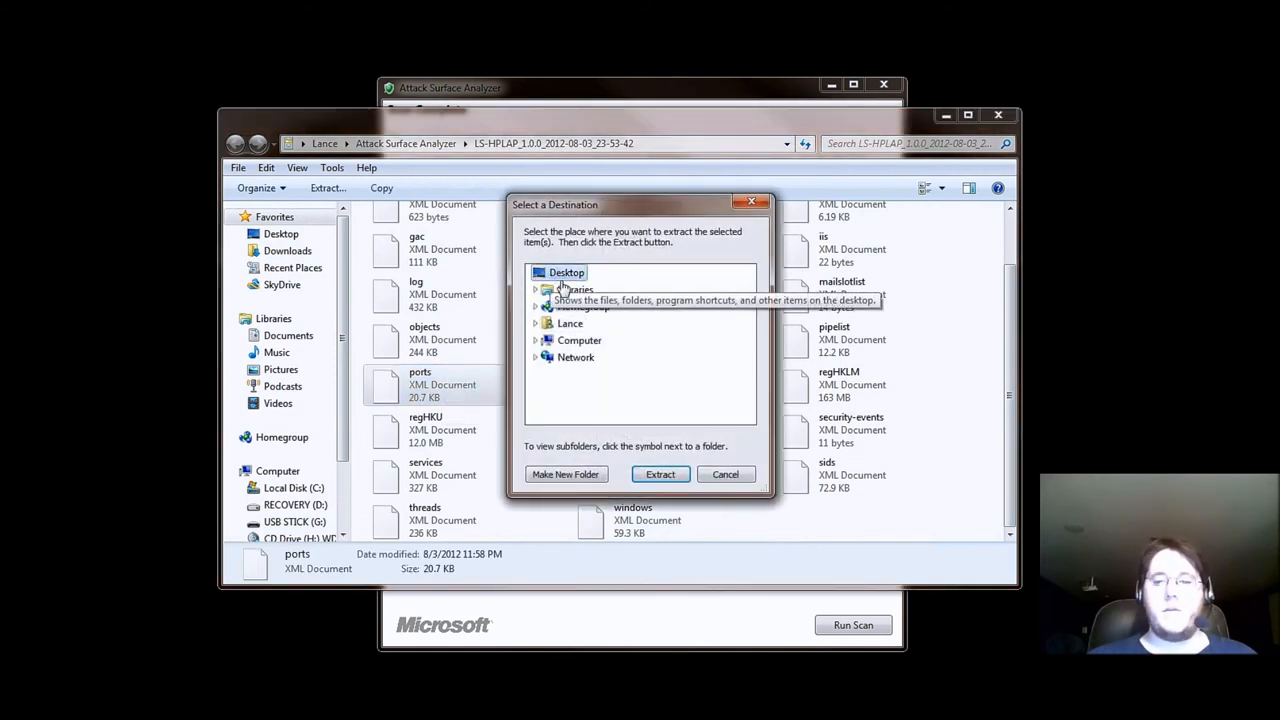
click(724, 474)
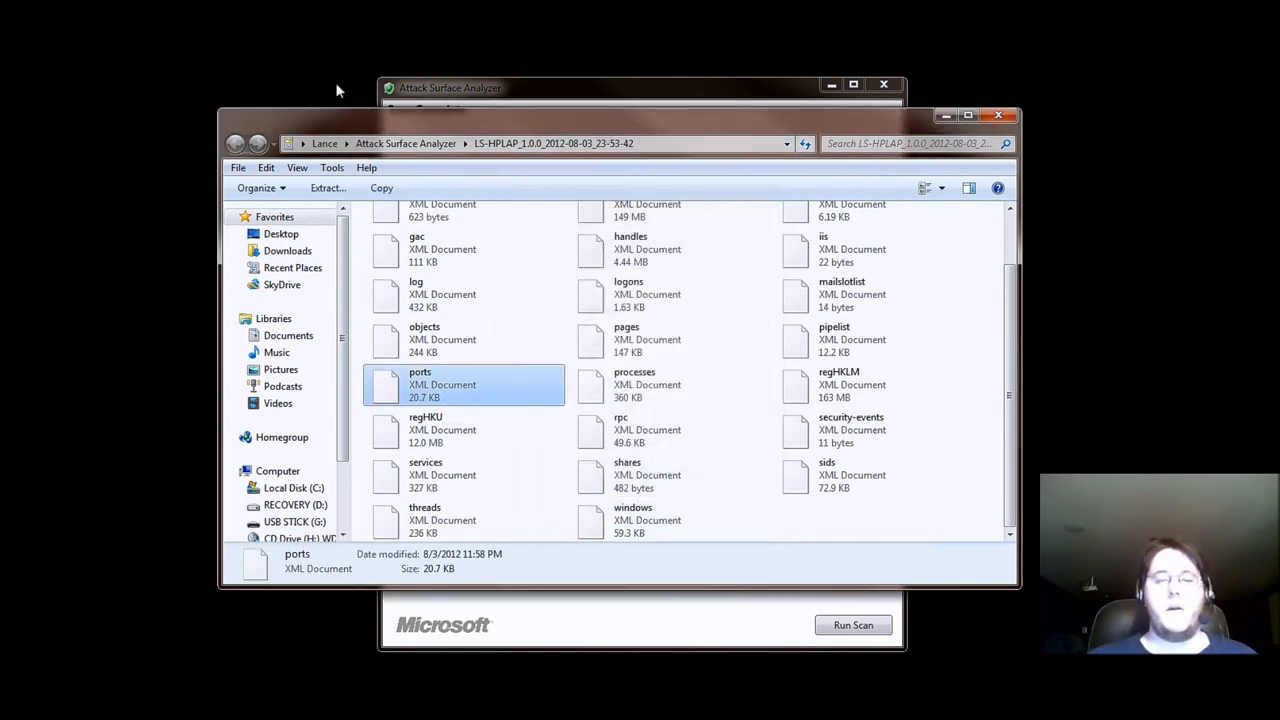
mouse_move(532, 422)
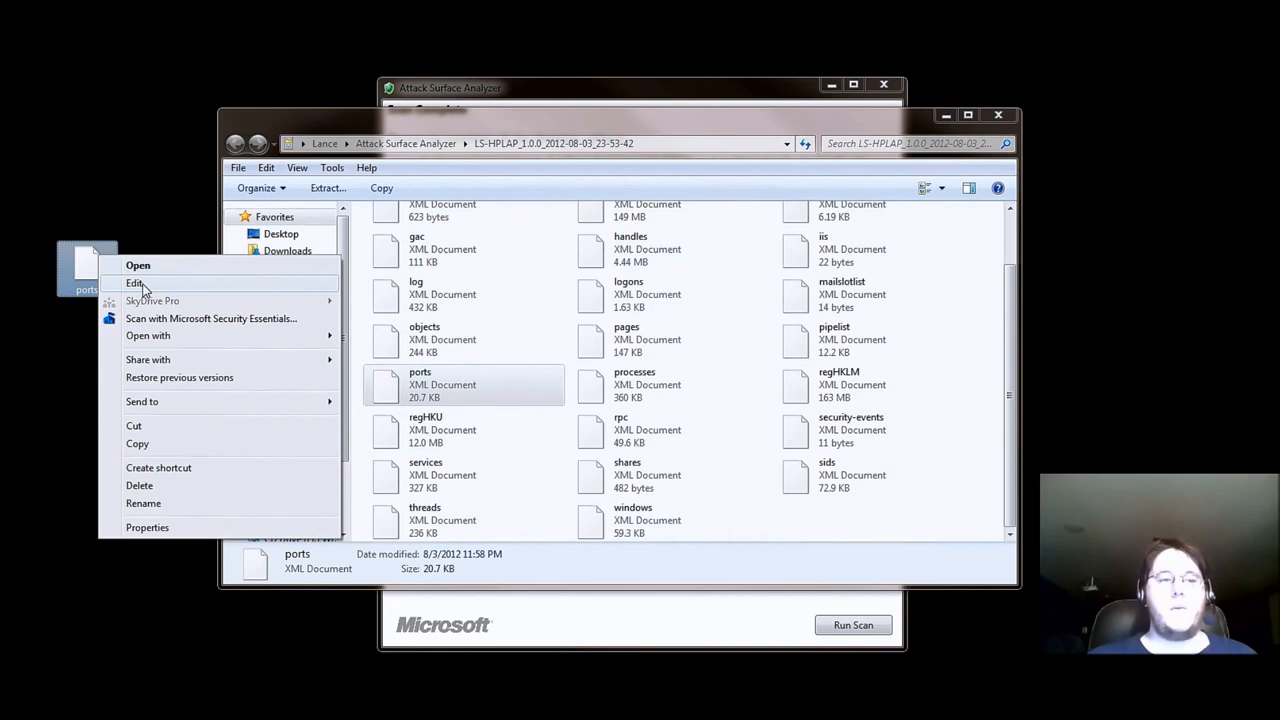
Open the ports file in WordPad and read down through its UDP and TCP IPv4/IPv6 entries.
click(132, 284)
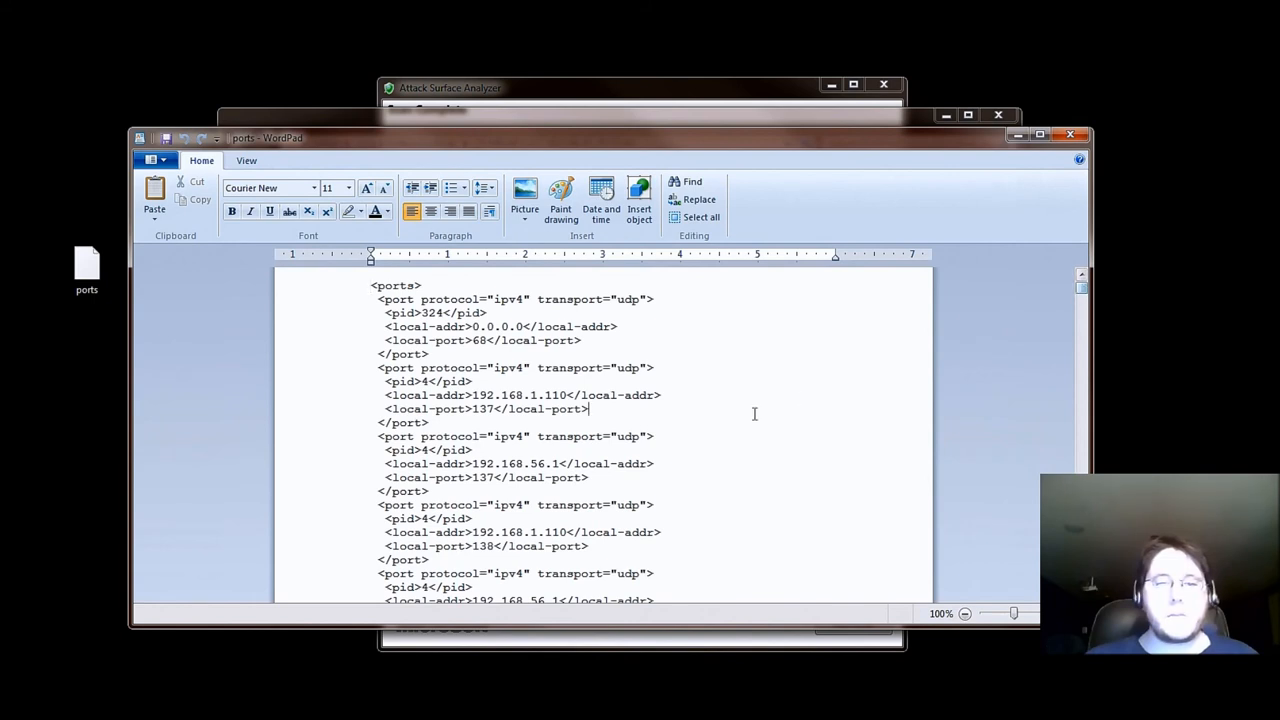
scroll(down, 3)
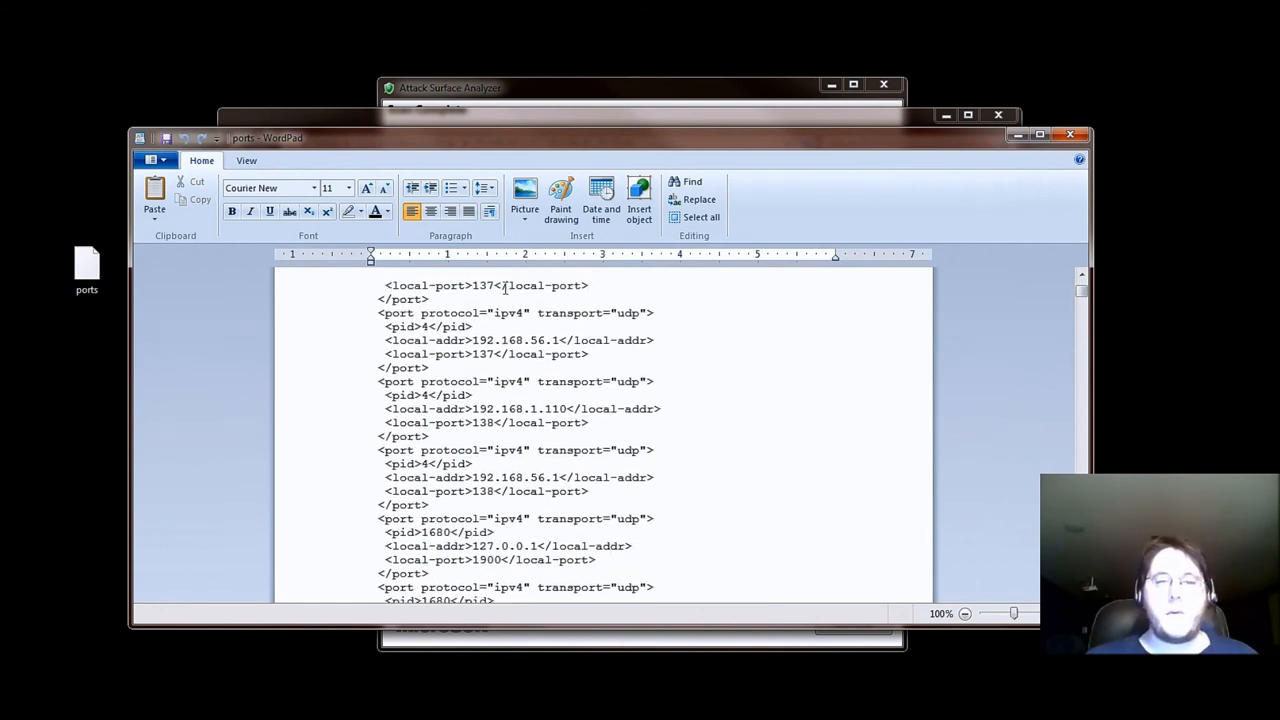
scroll(down, 3)
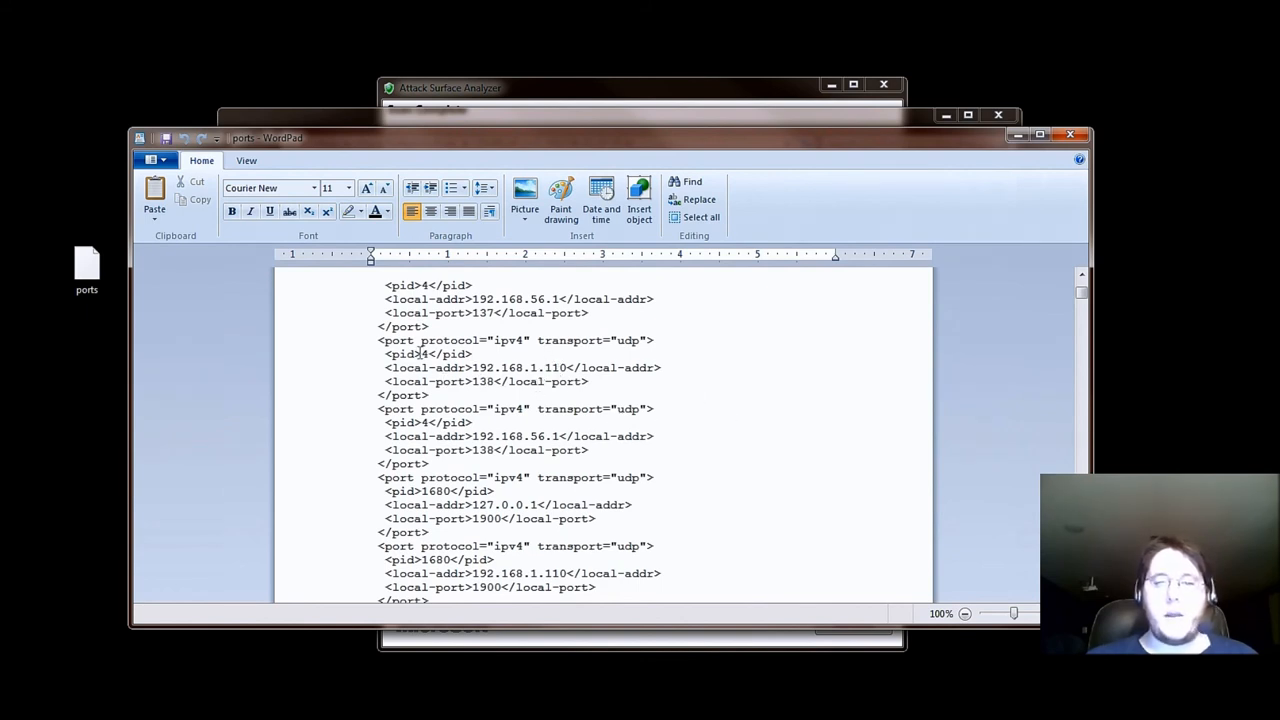
scroll(down, 3)
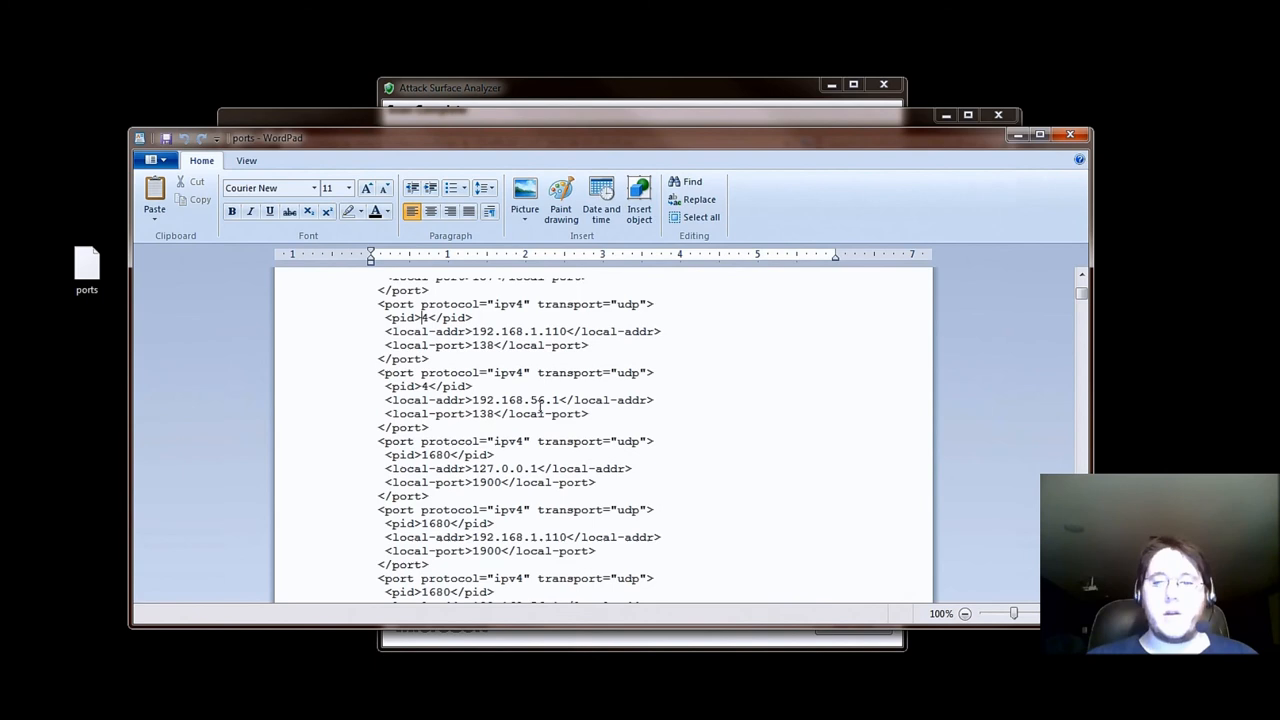
scroll(down, 3)
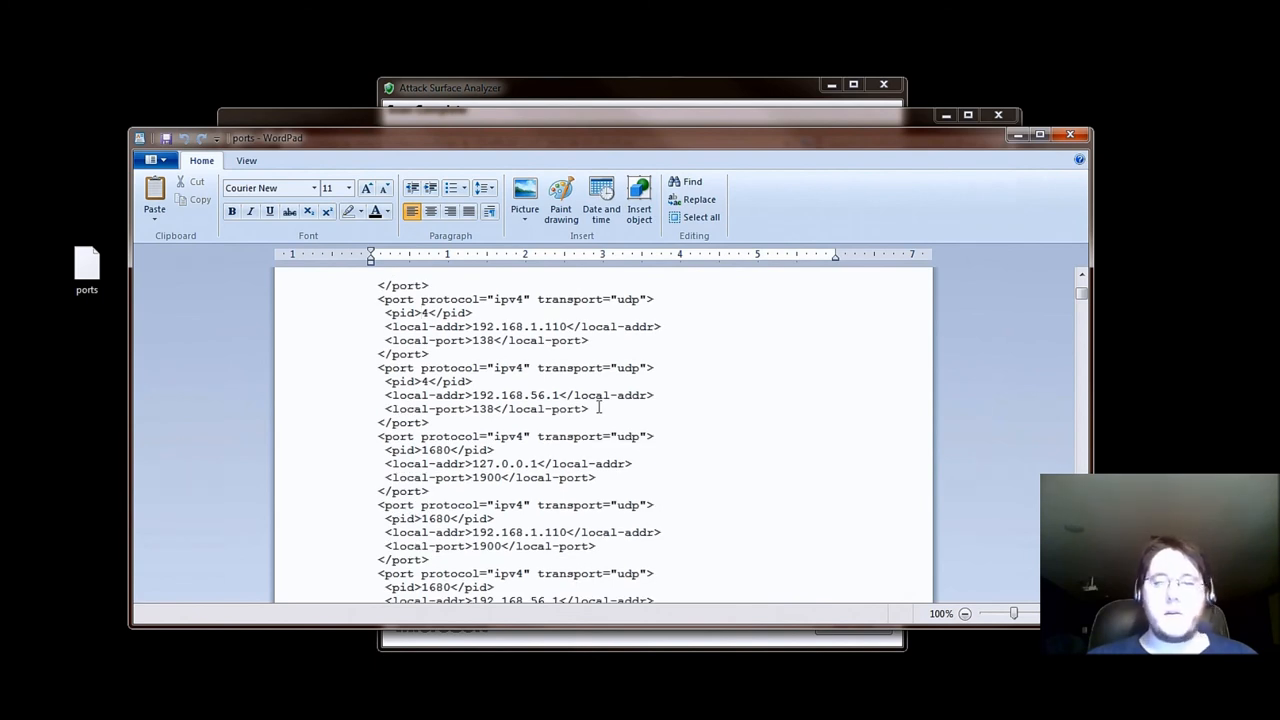
scroll(down, 3)
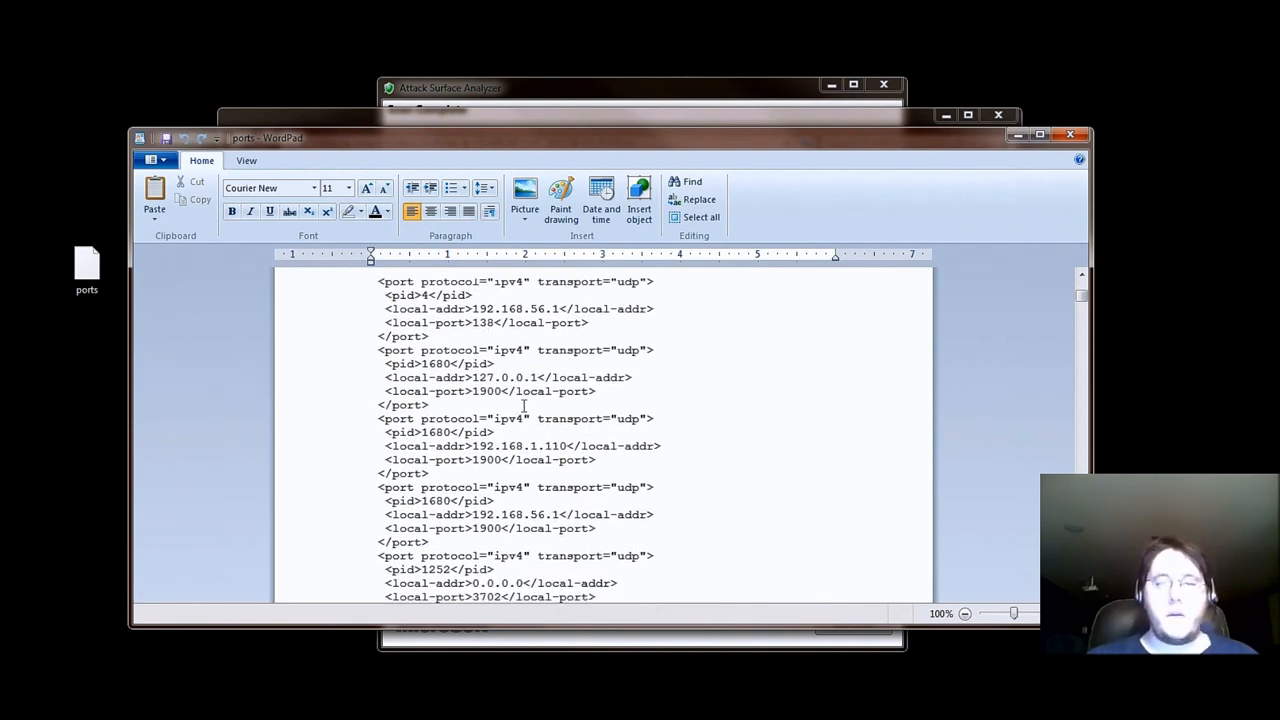
scroll(down, 3)
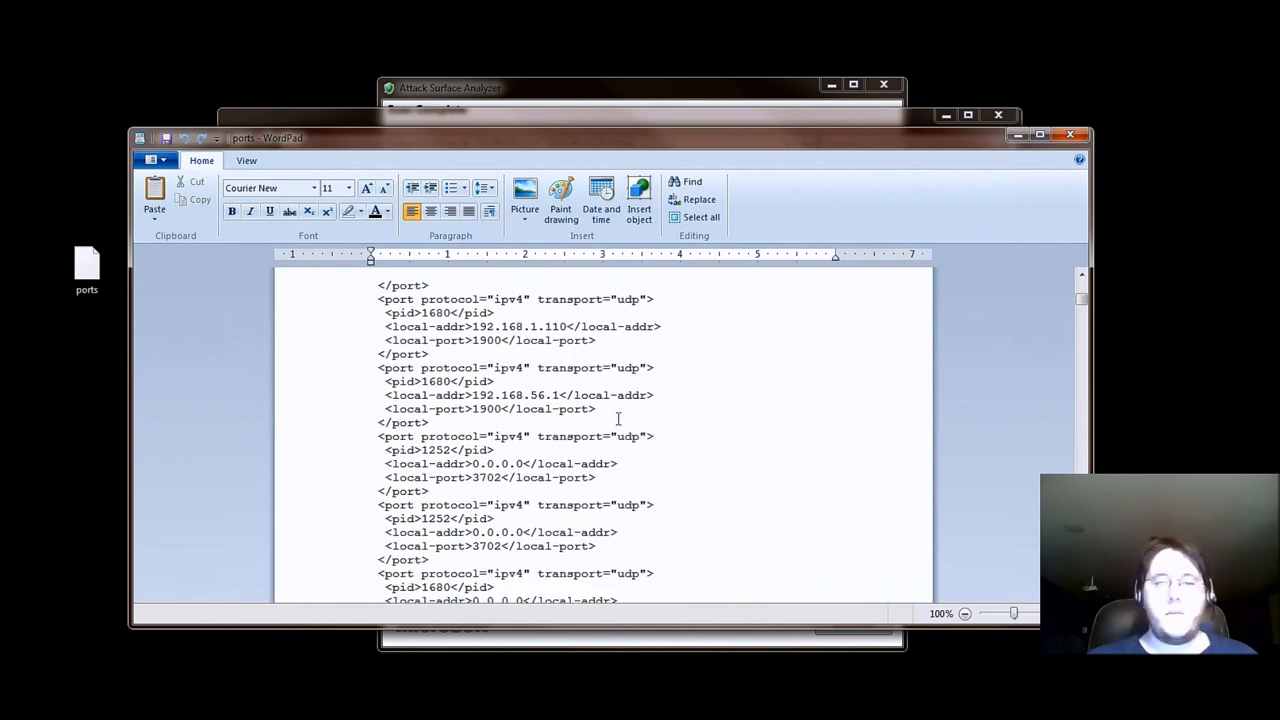
scroll(down, 3)
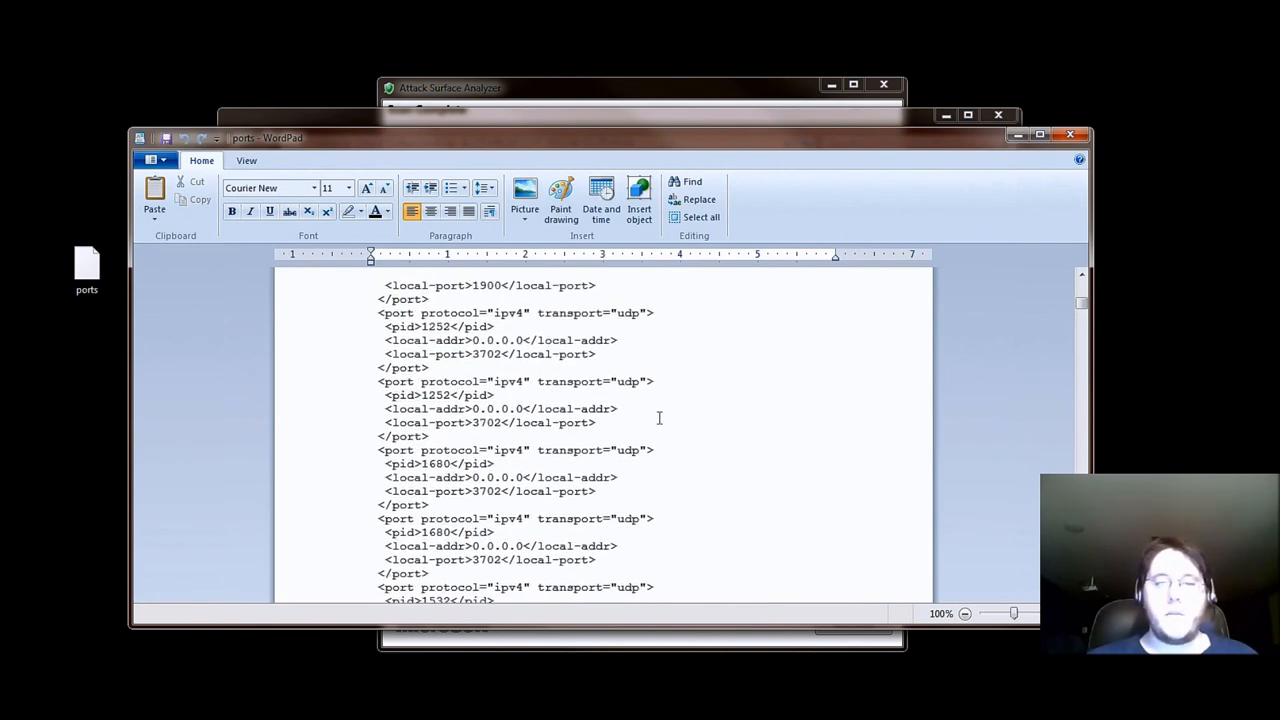
scroll(down, 3)
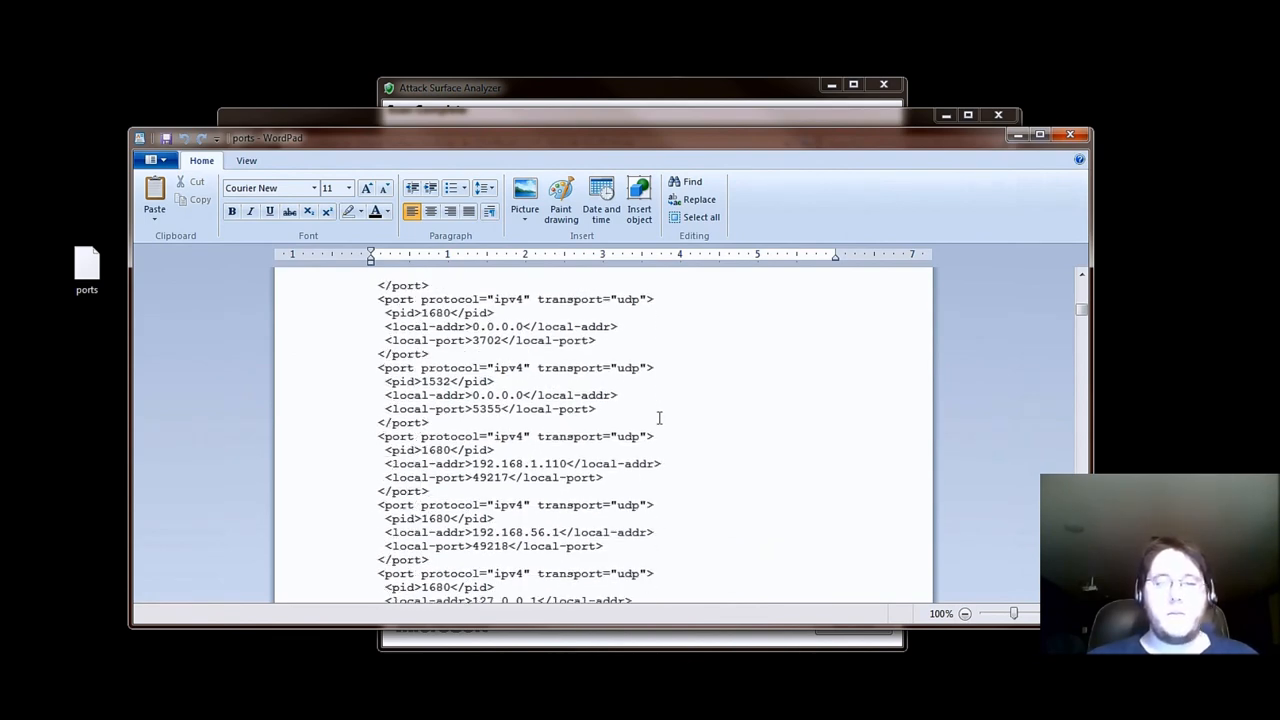
scroll(down, 3)
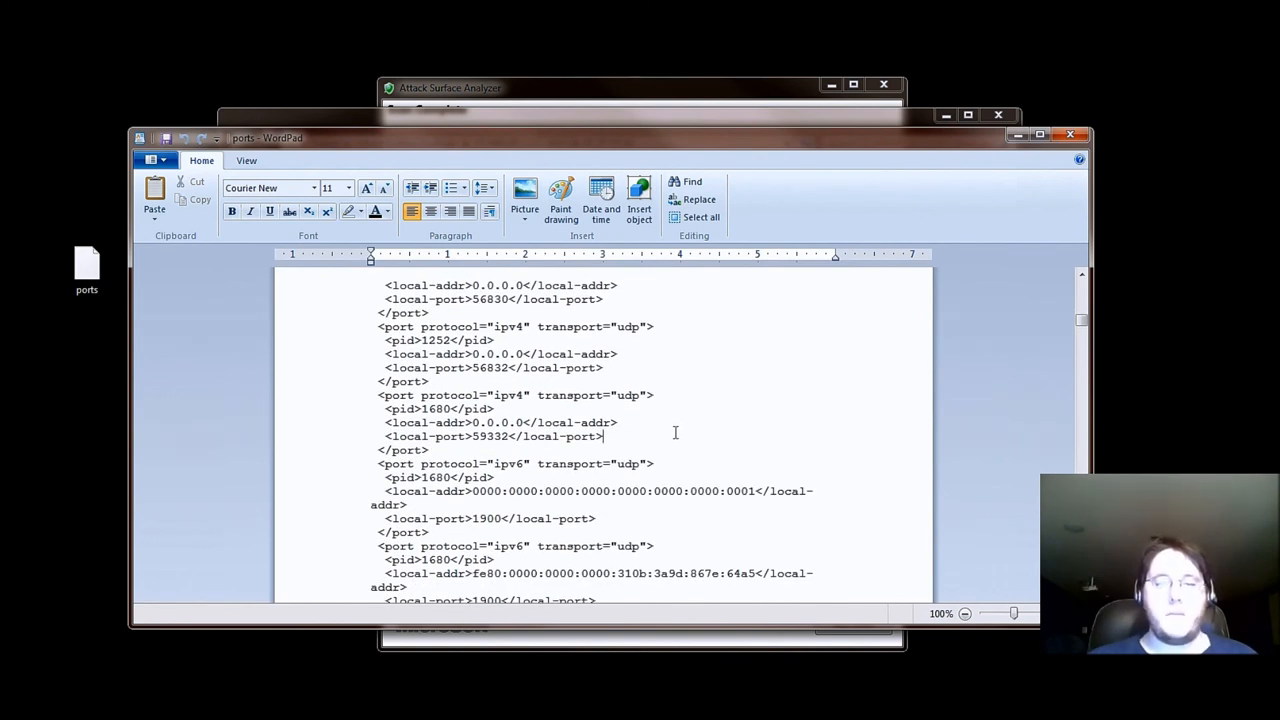
scroll(down, 3)
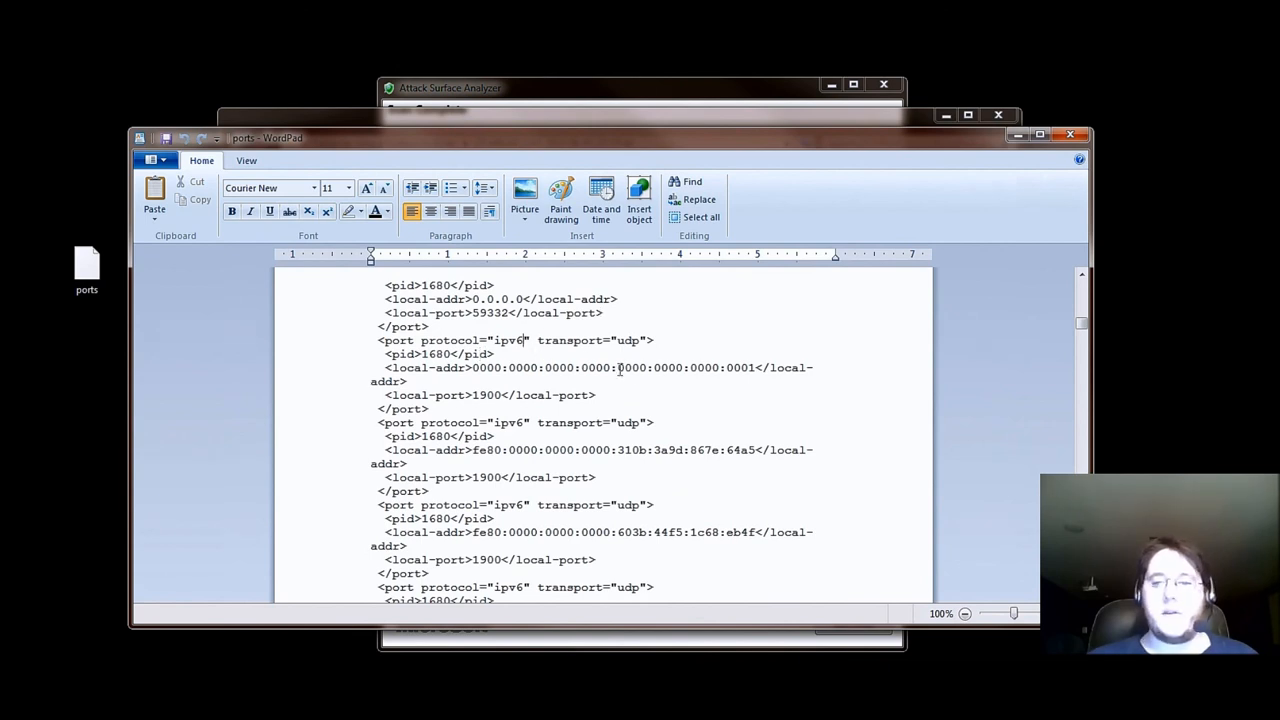
scroll(down, 3)
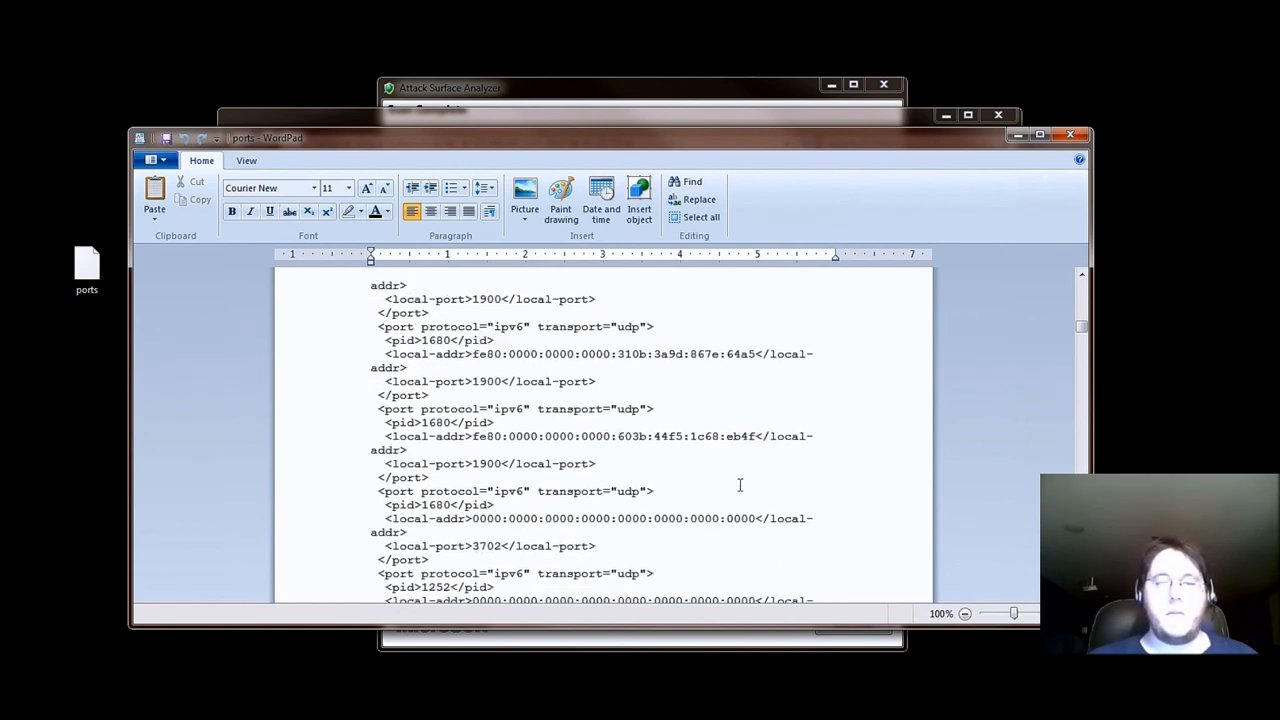
scroll(down, 3)
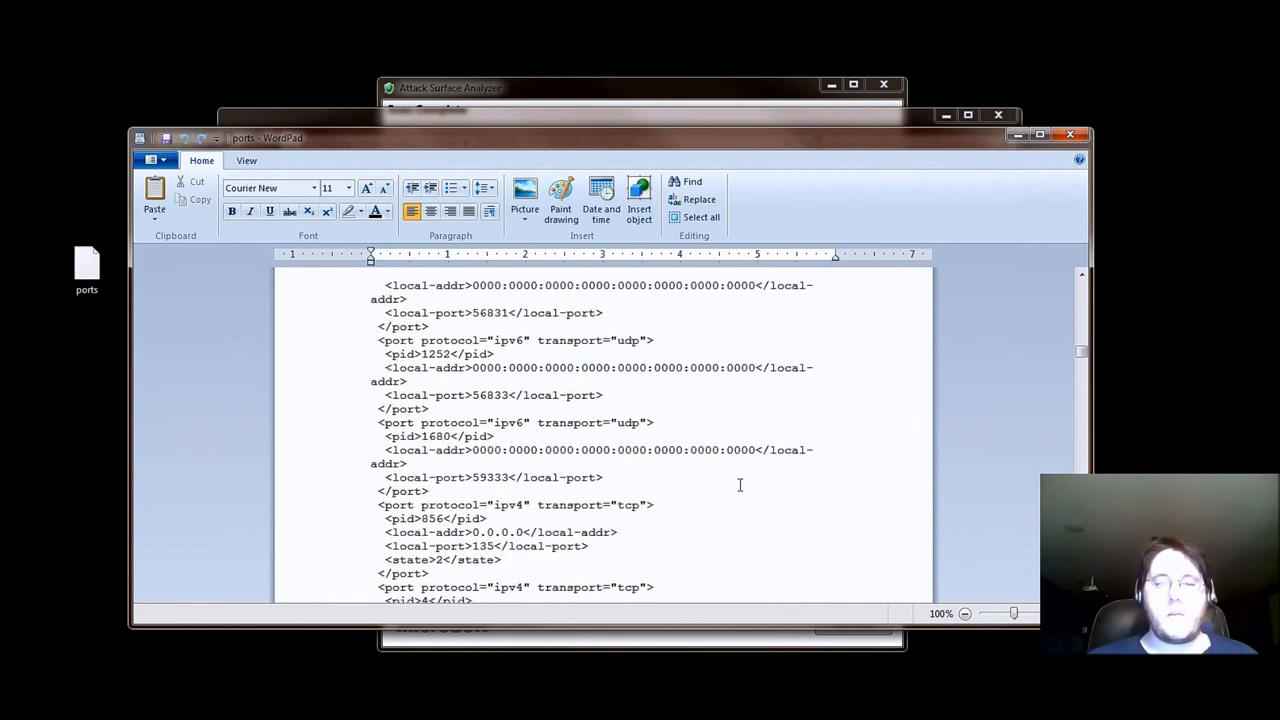
scroll(down, 3)
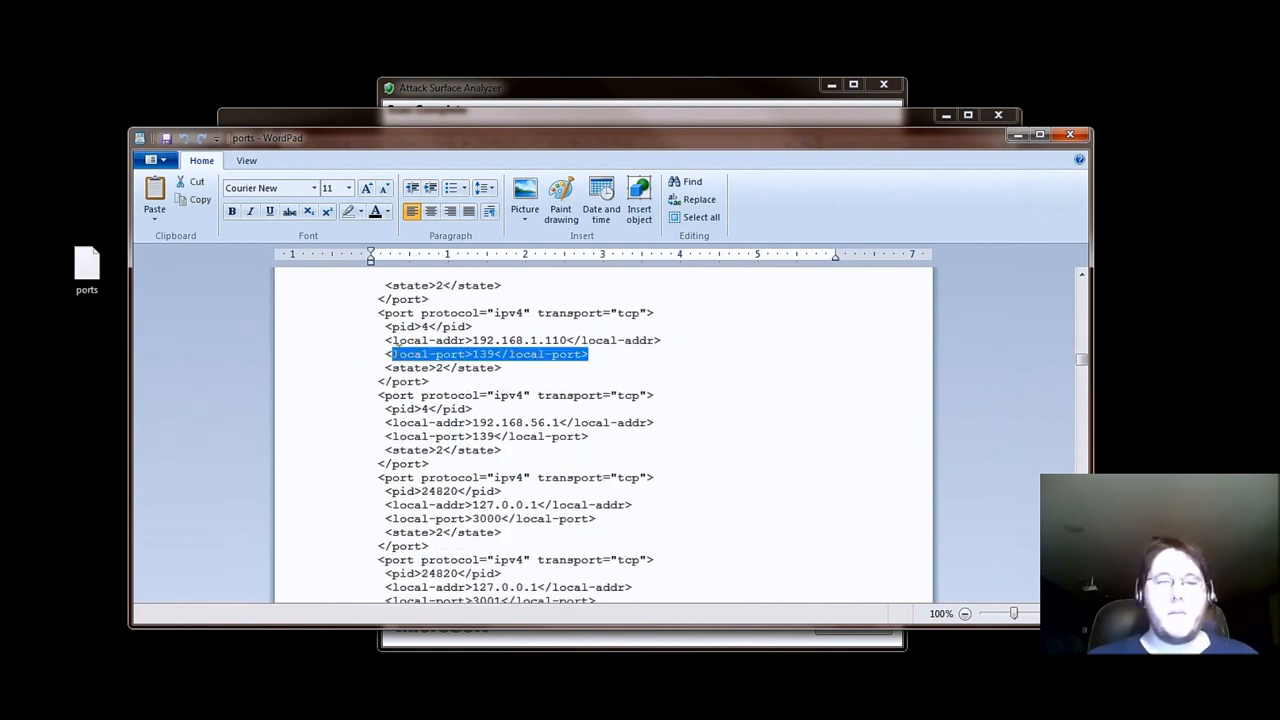
Copy the local-port line and use Find to locate the TCP entry on local port 8080.
right_click(488, 354)
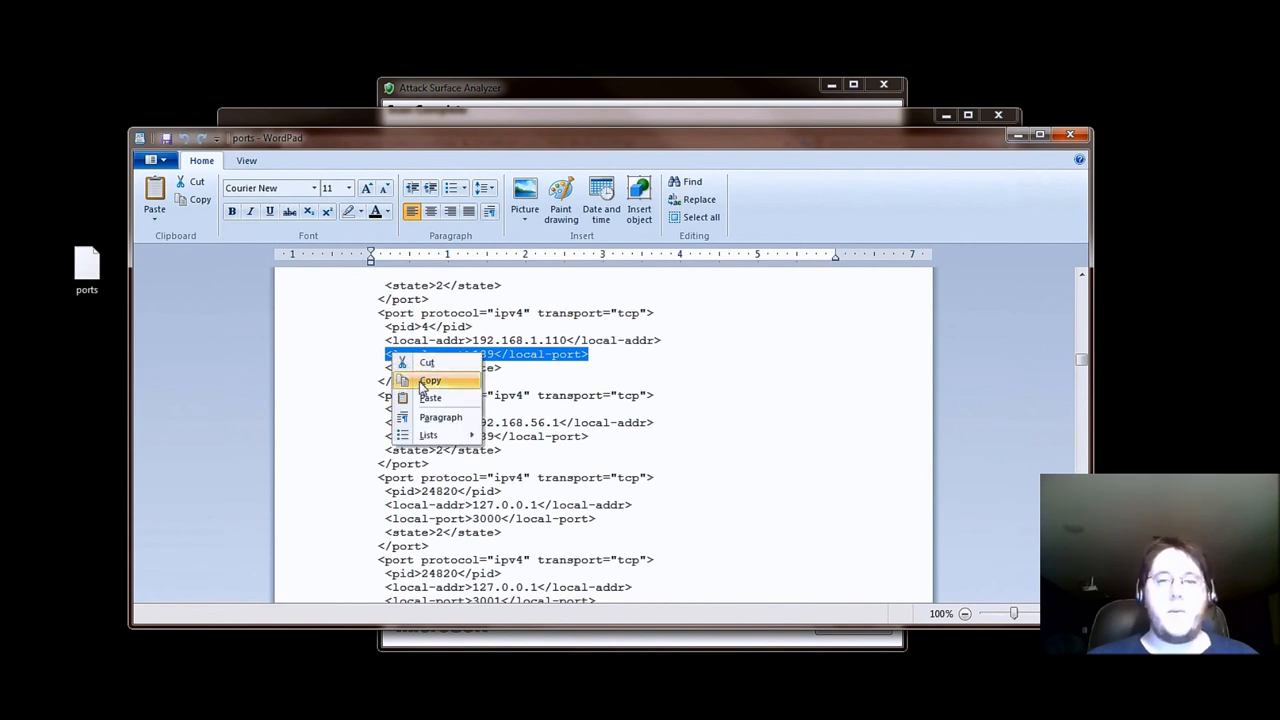
click(680, 180)
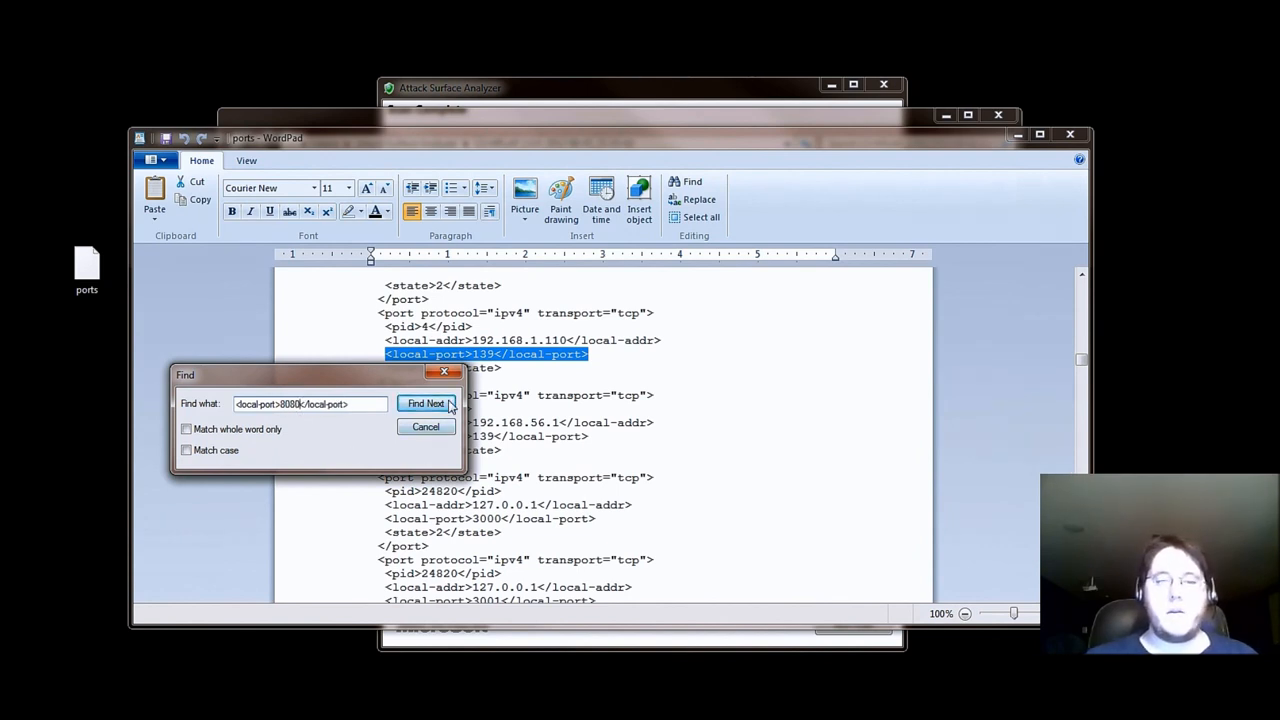
click(424, 404)
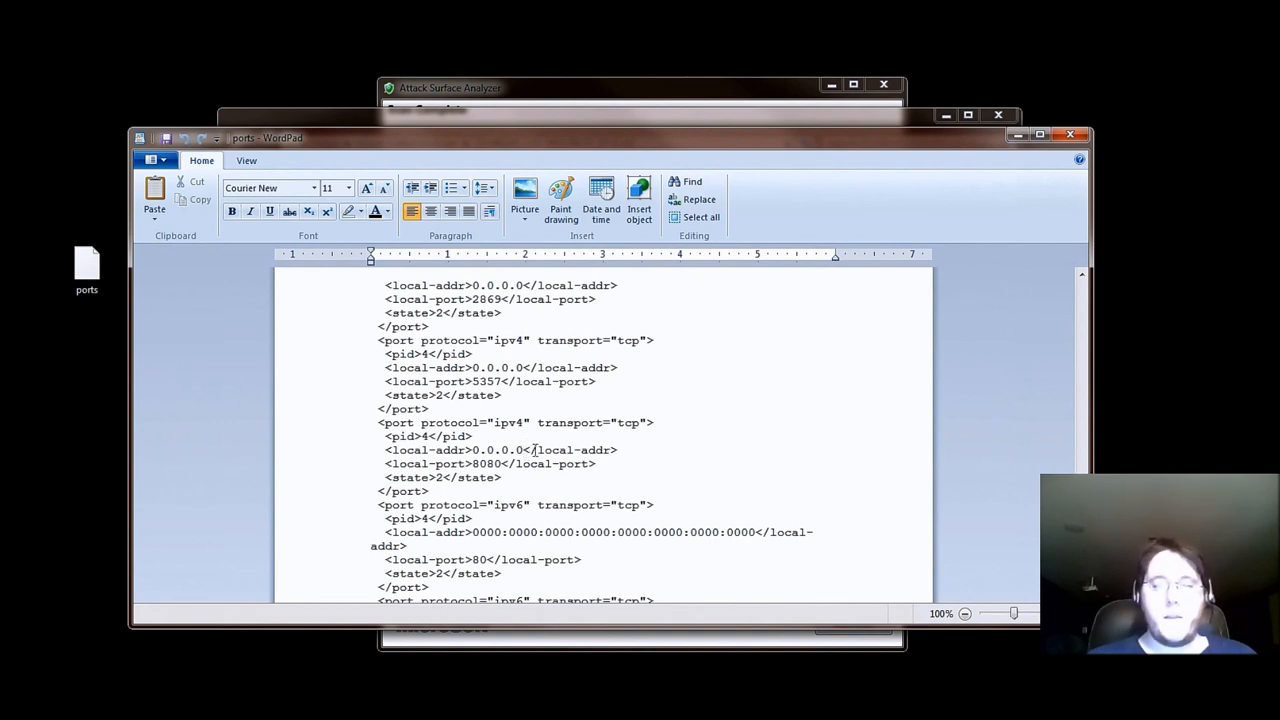
mouse_move(604, 444)
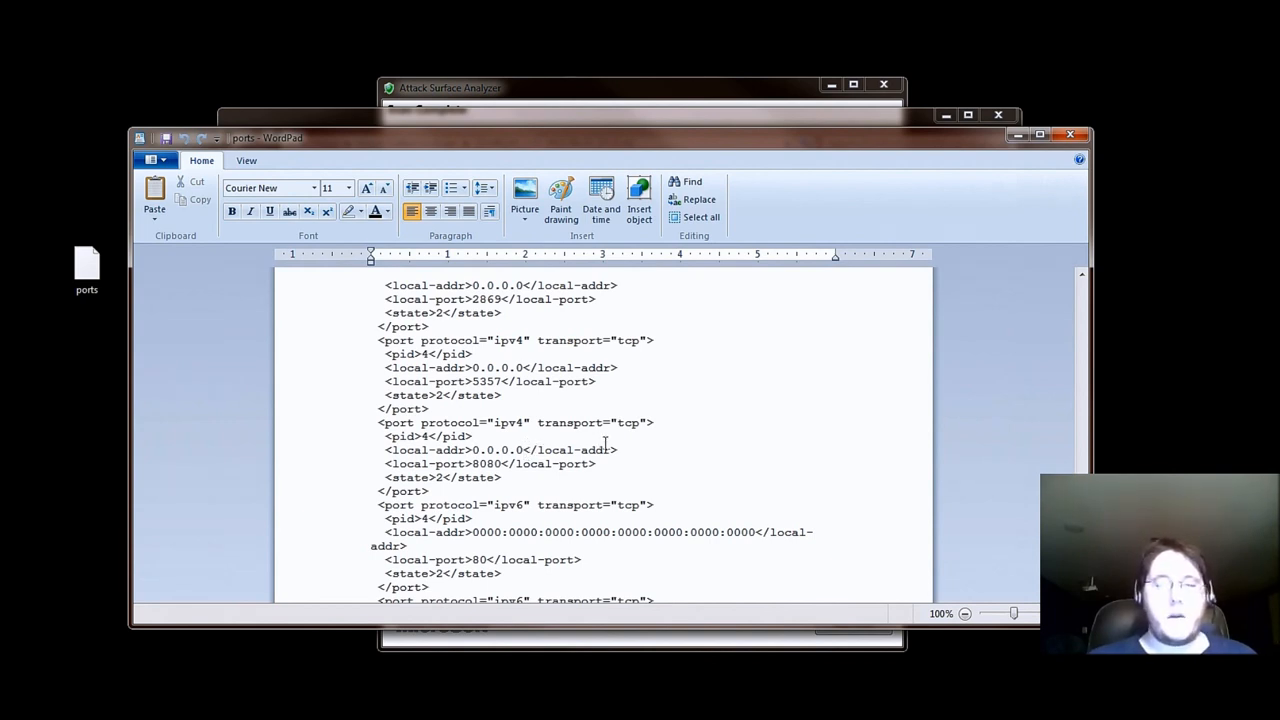